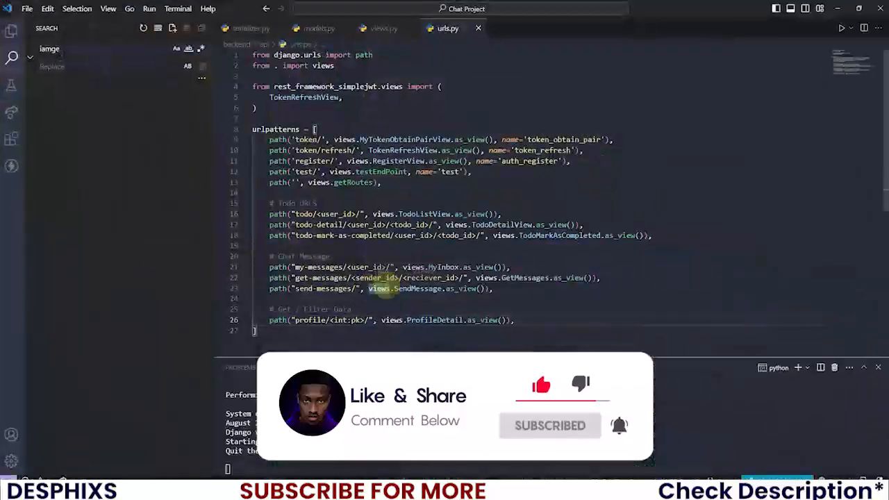
# Step: Write class SearchUser(generics.ListAPIView) with serializer_class, Profile.objects.all() queryset and IsAuthenticated permission
pyautogui.click(383, 27)
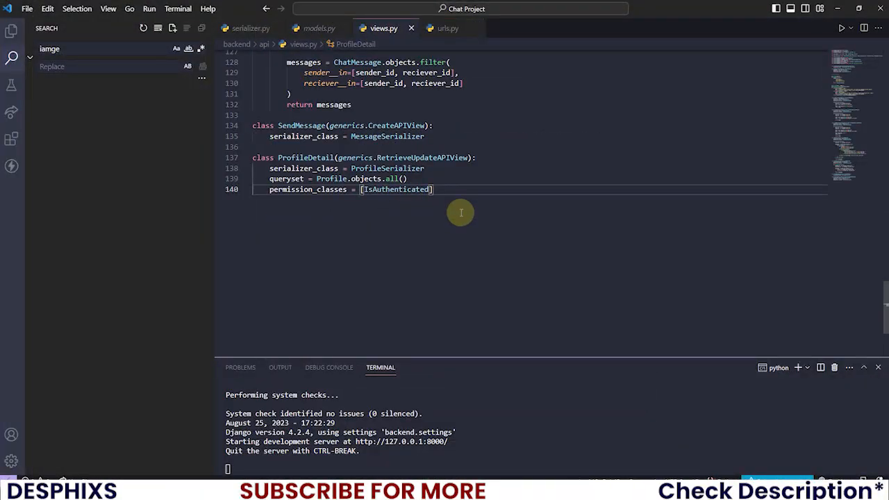
pyautogui.write('class SearchUser(g')
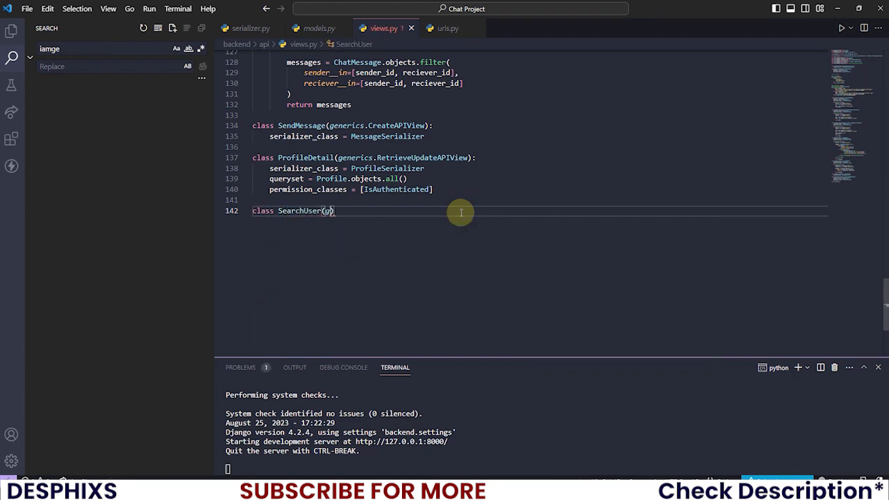
pyautogui.write('enerics.ListAPIView')
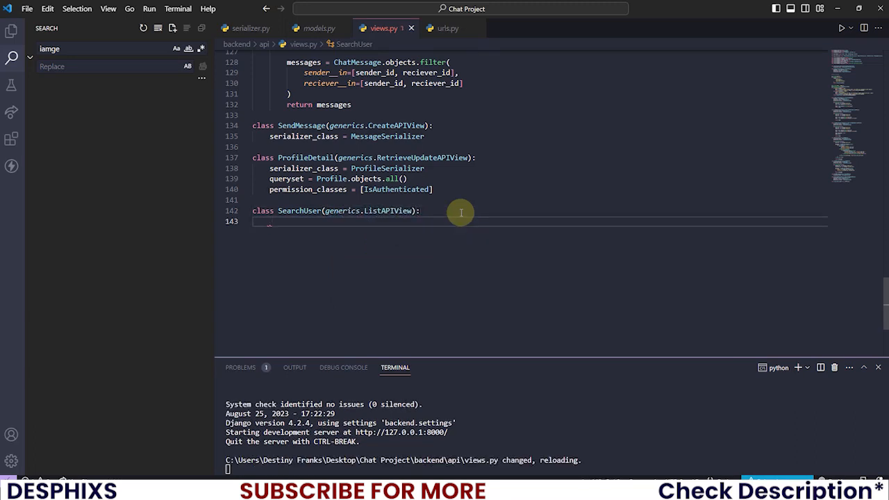
pyautogui.write('serializer_class = ProfileSerializer')
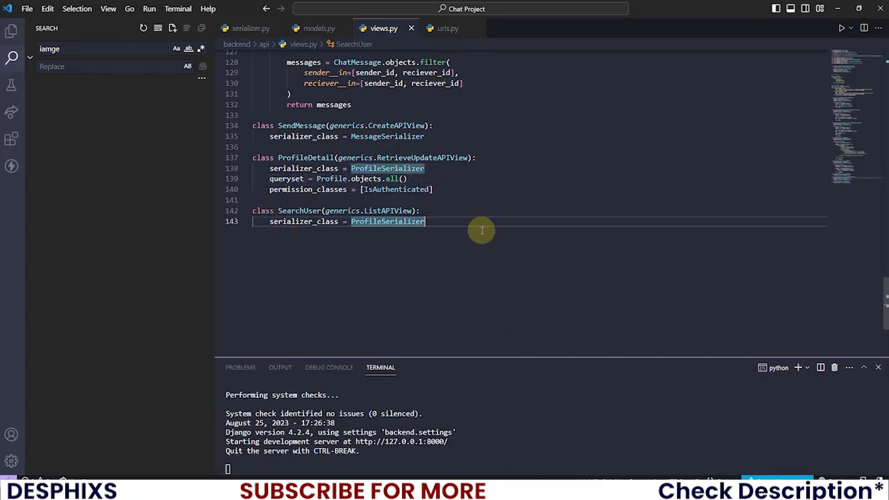
pyautogui.write('queryset = Profile.objects.all()')
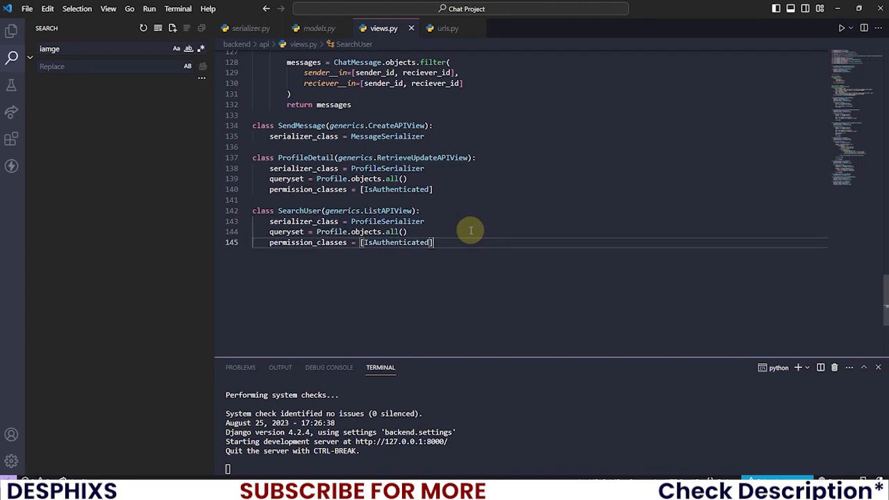
pyautogui.write('def list(')
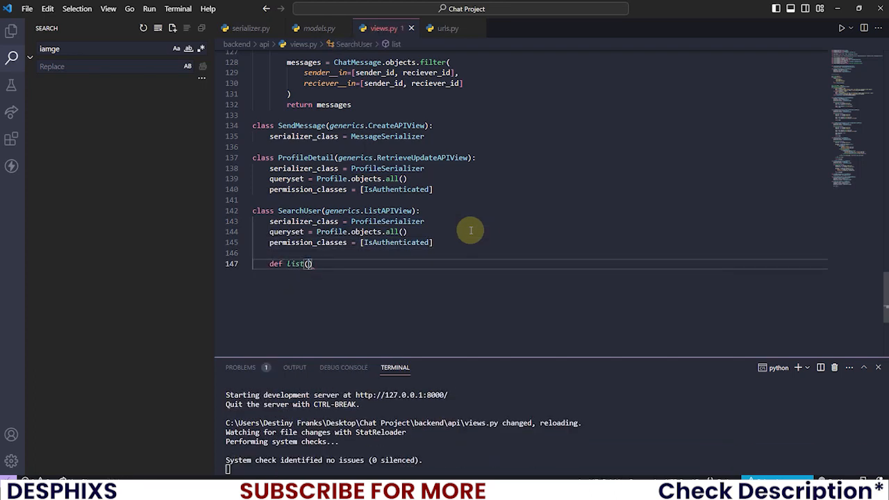
# Step: Define list(self, request, *args, **kwargs) inside SearchUser and begin its body
pyautogui.write('self,')
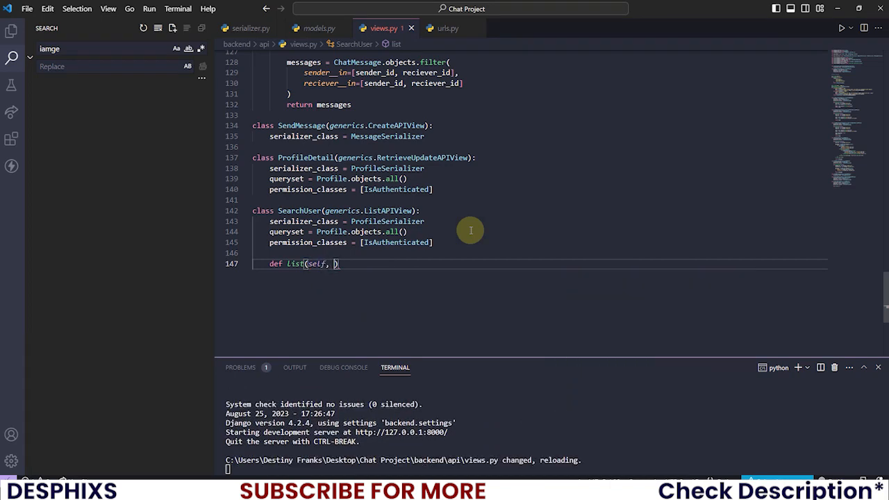
pyautogui.write('req')
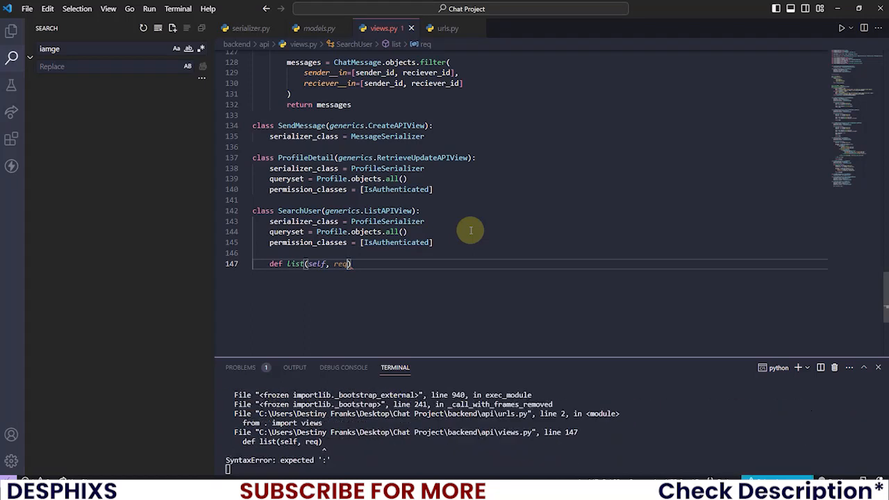
pyautogui.moveTo(286, 285)
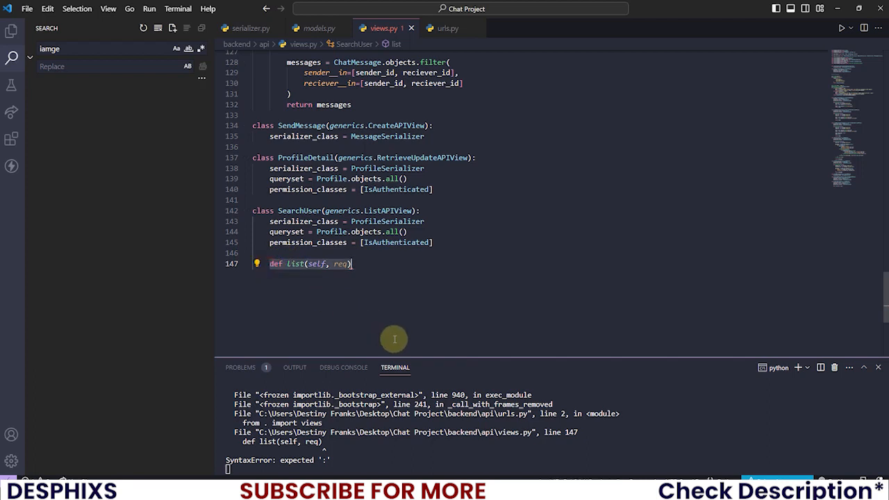
pyautogui.click(367, 263)
pyautogui.write('u')
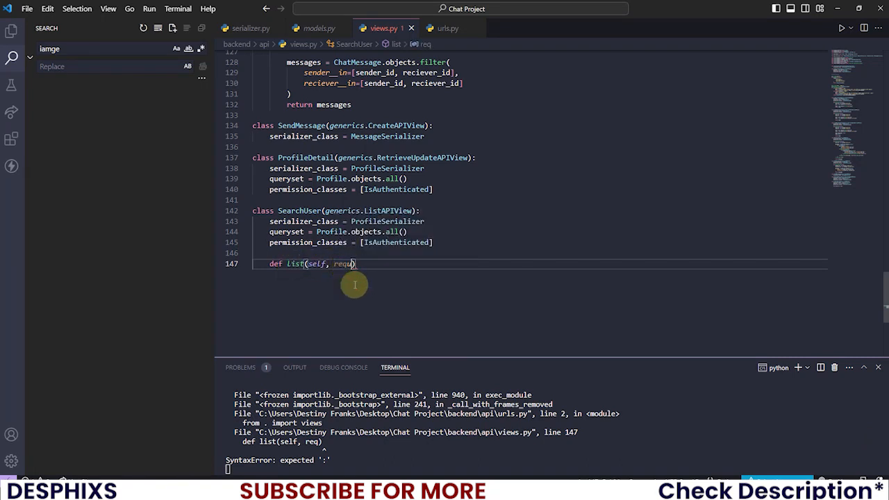
pyautogui.write('est,')
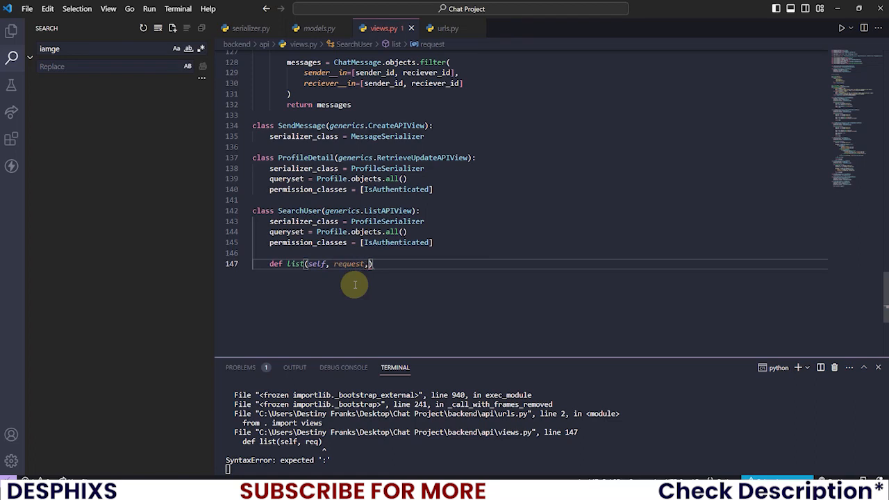
pyautogui.write('*args, **kwargs')
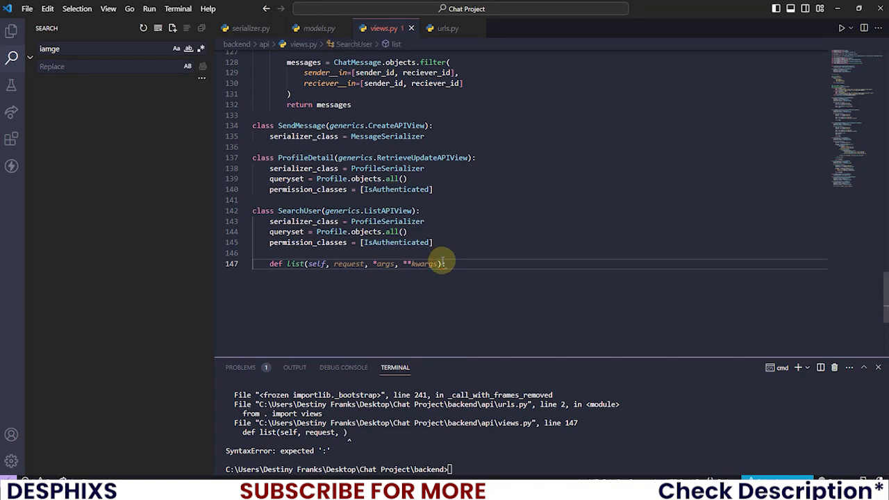
pyautogui.press('enter')
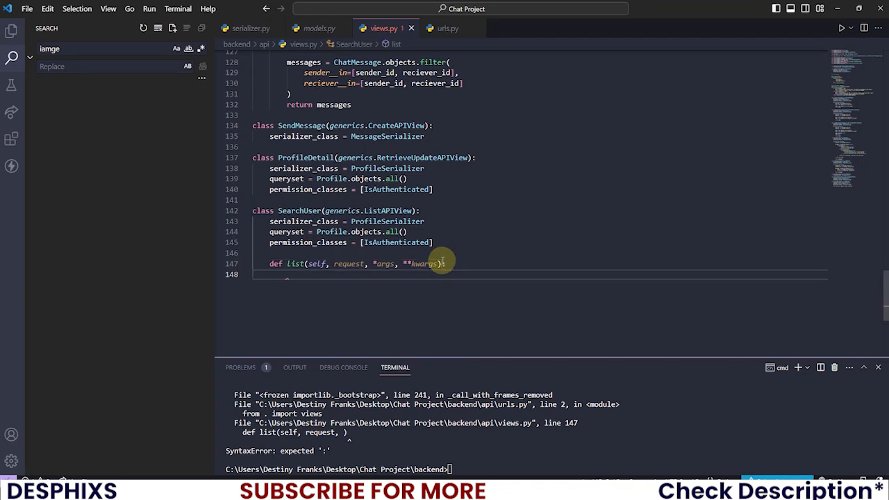
# Step: Assign username = self.kwargs['username'] and logged_in_user = self.request.user in the list method
pyautogui.write('username = self.')
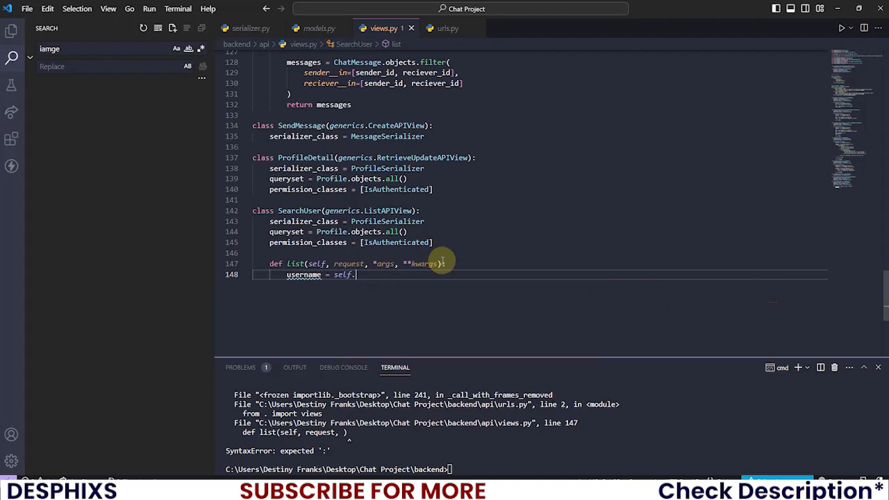
pyautogui.write('kwargs')
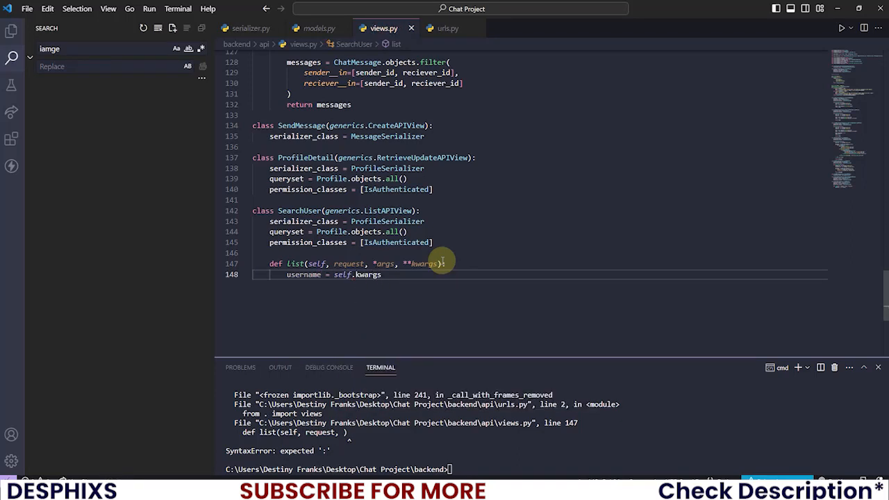
pyautogui.write("['user']")
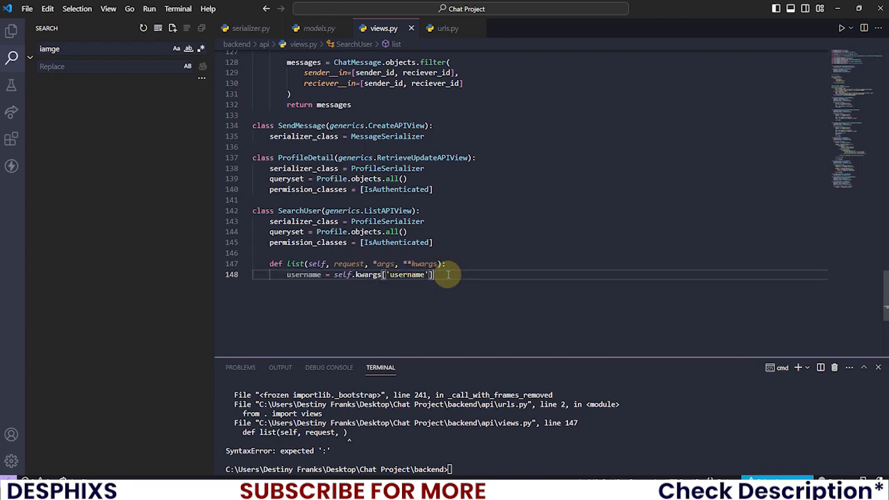
pyautogui.write('logged_n')
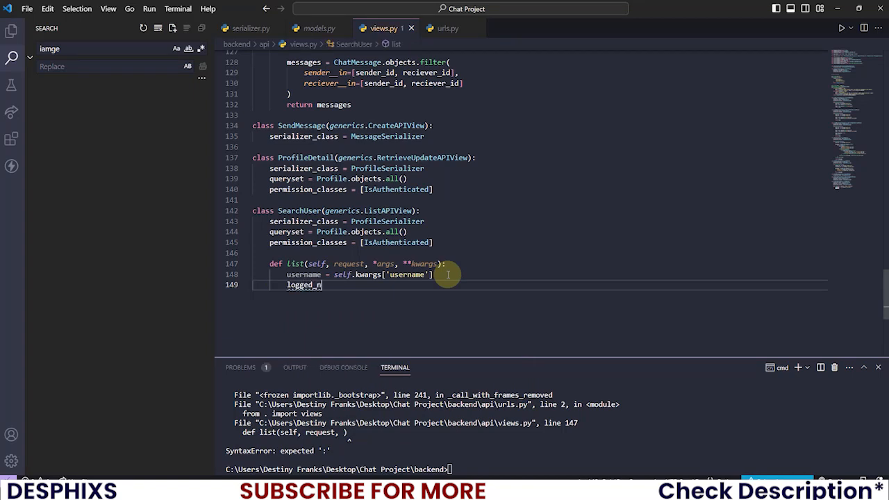
pyautogui.write('in_user')
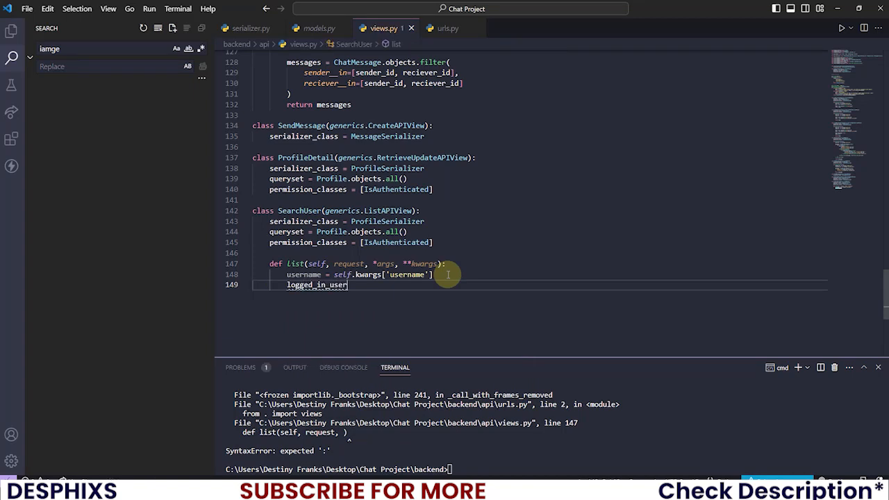
pyautogui.write('= self.')
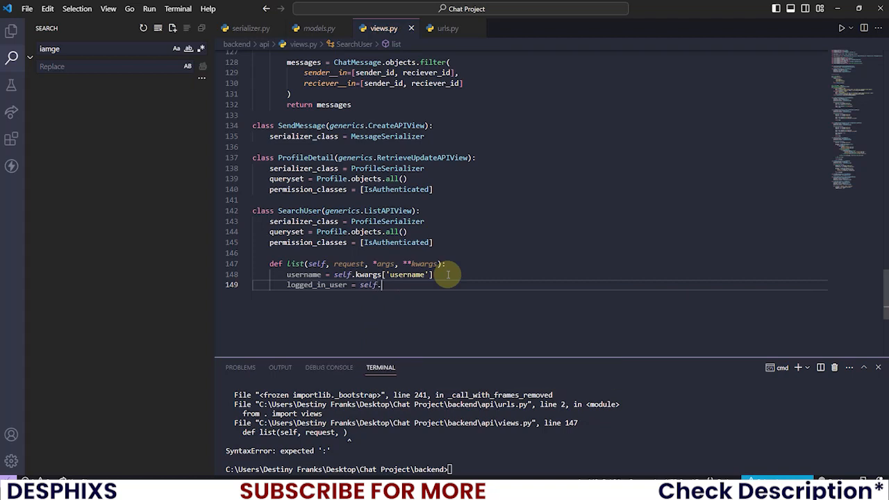
pyautogui.write('request.')
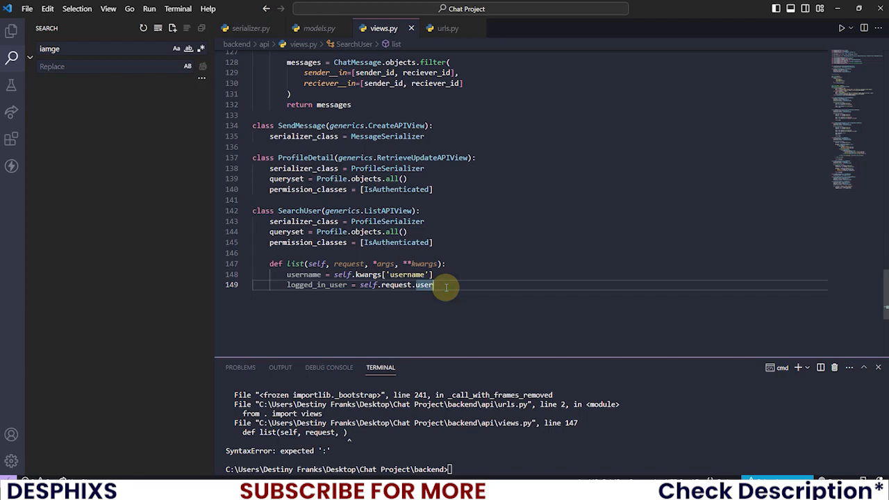
pyautogui.write('user')
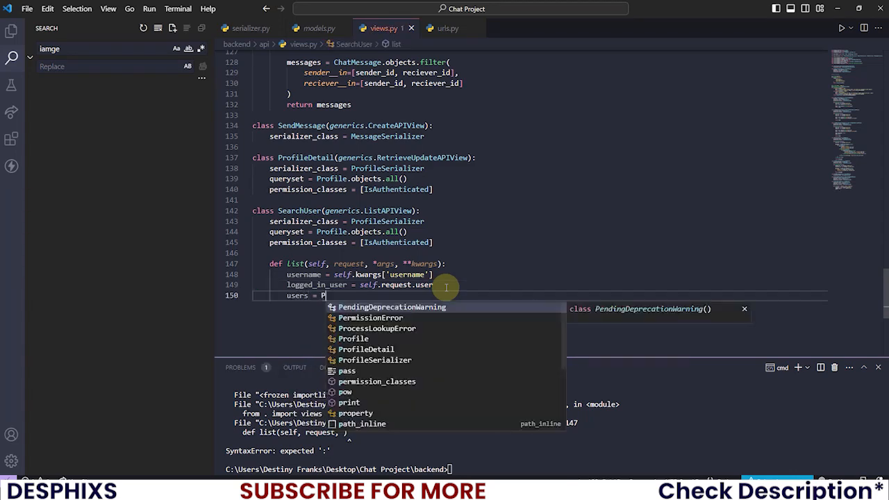
# Step: Filter Profile objects with OR'd Q icontains lookups on username, full_name and email
pyautogui.write('rofile.objects')
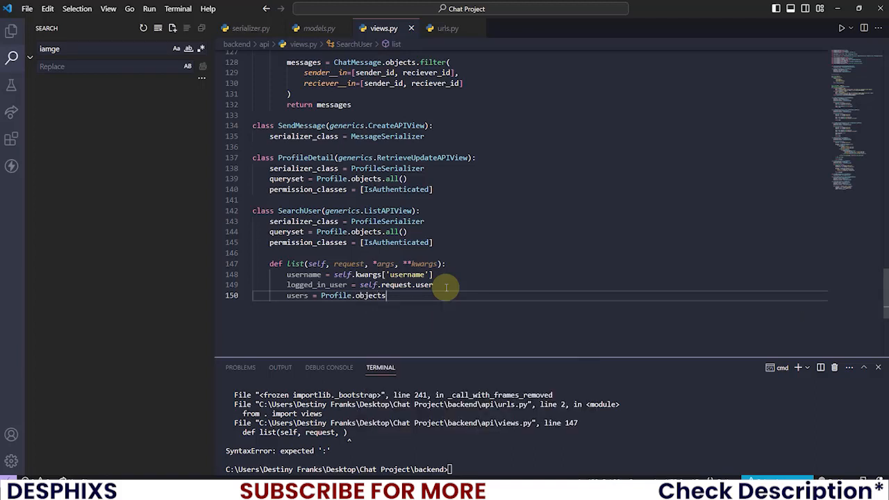
pyautogui.write('.filter')
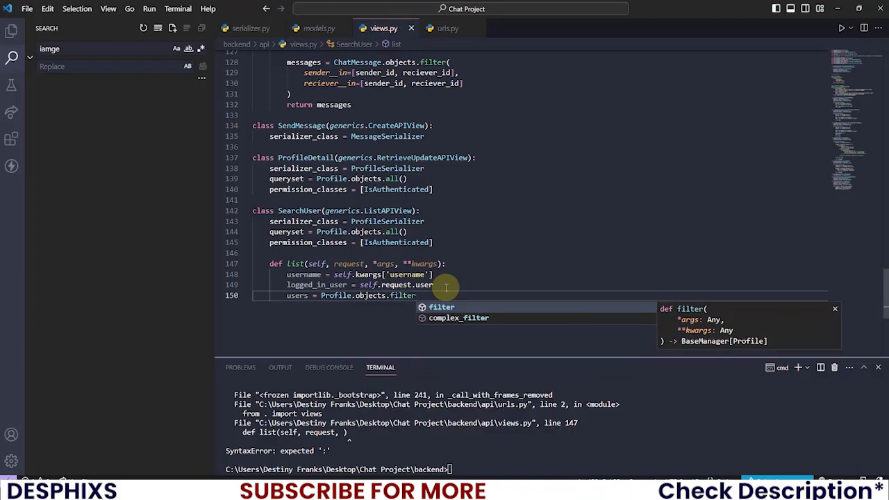
pyautogui.write('(')
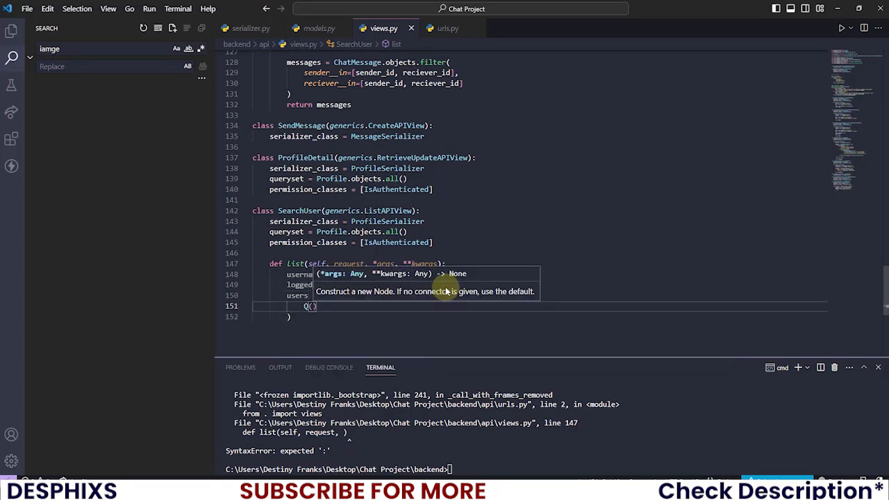
pyautogui.write('user__')
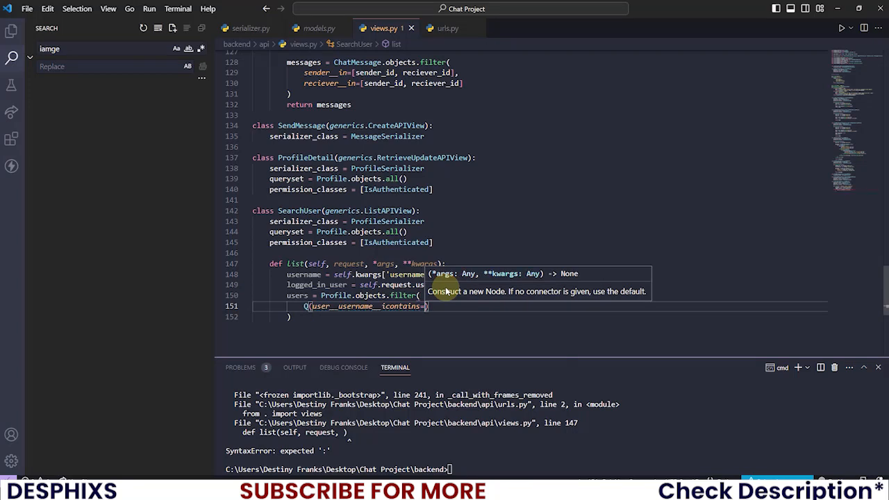
pyautogui.write('username')
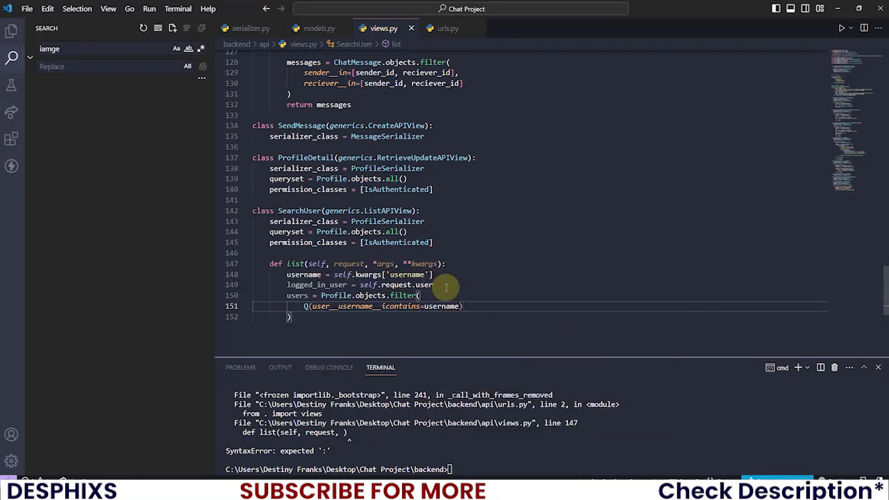
pyautogui.write(' |')
pyautogui.press('Enter')
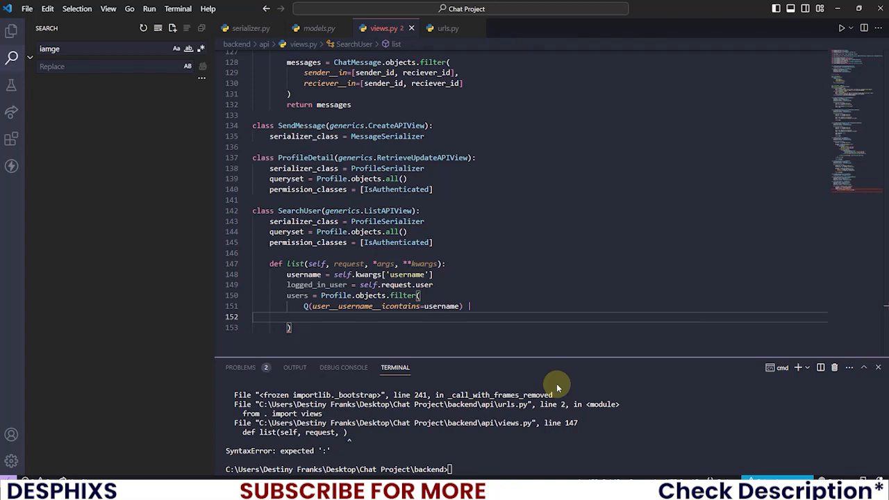
pyautogui.write('Q(f')
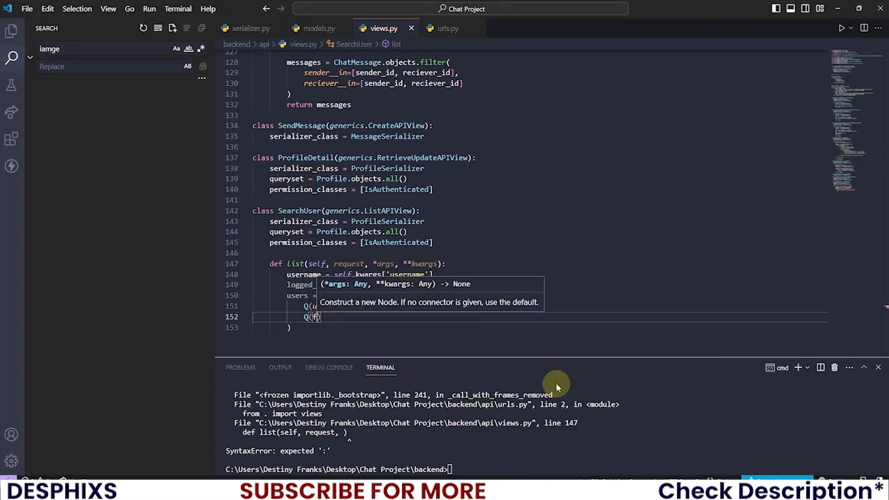
pyautogui.write('ull_name')
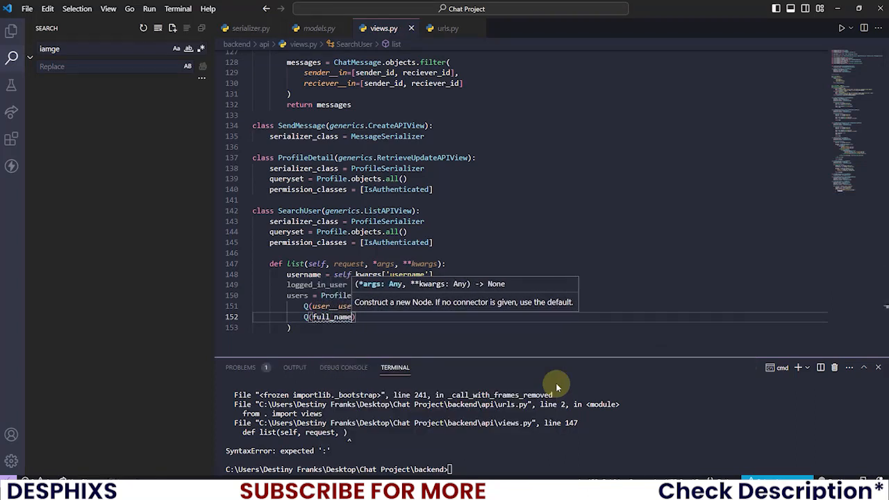
pyautogui.write('_icon')
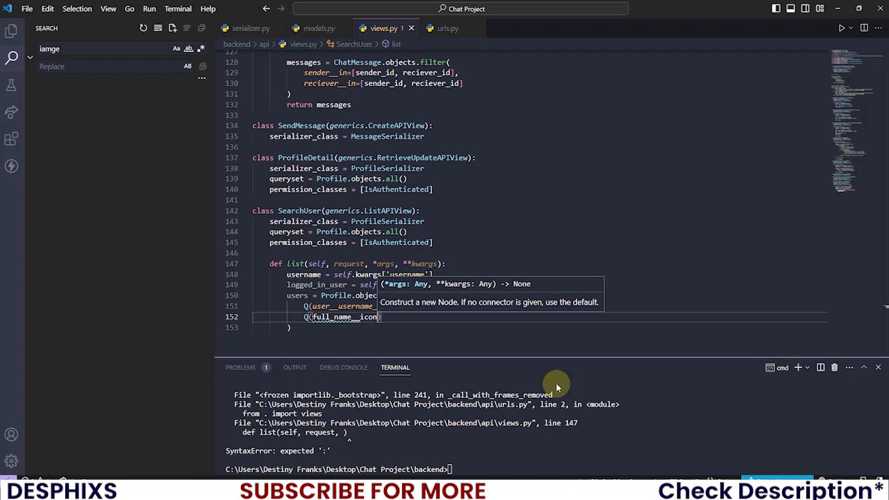
pyautogui.write('icontains=username')
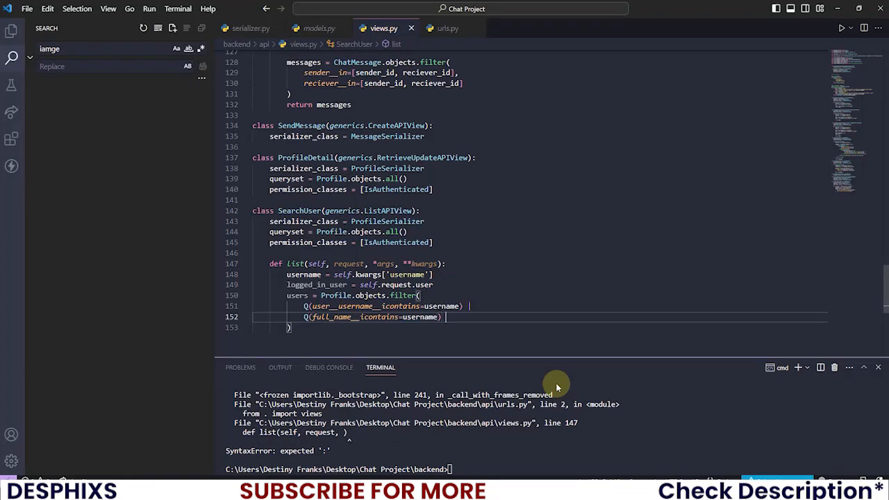
pyautogui.press('Enter')
pyautogui.write('Q(email__icontains=username')
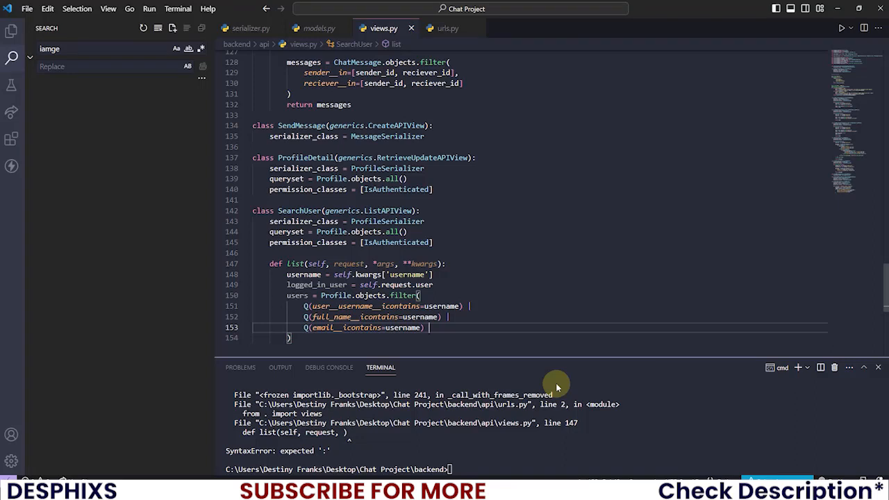
# Step: AND the filter with ~Q(user=logged_in_user) to exclude the logged-in user
pyautogui.write('&')
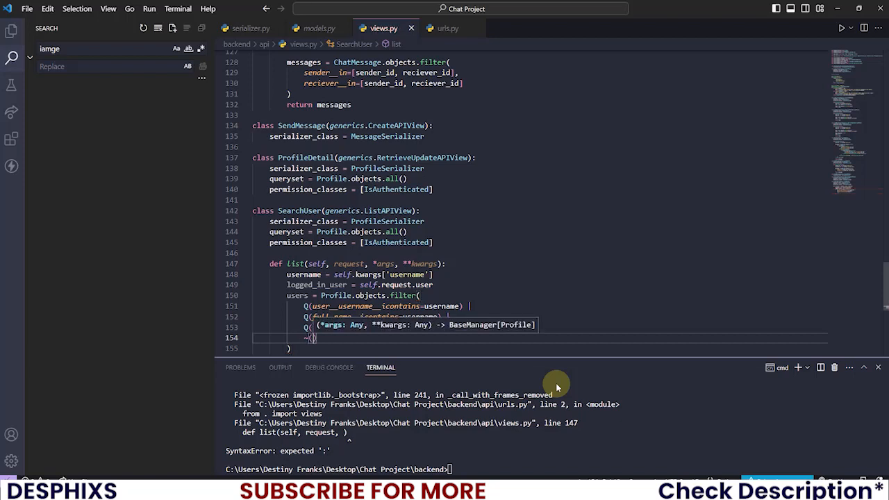
pyautogui.write('Q')
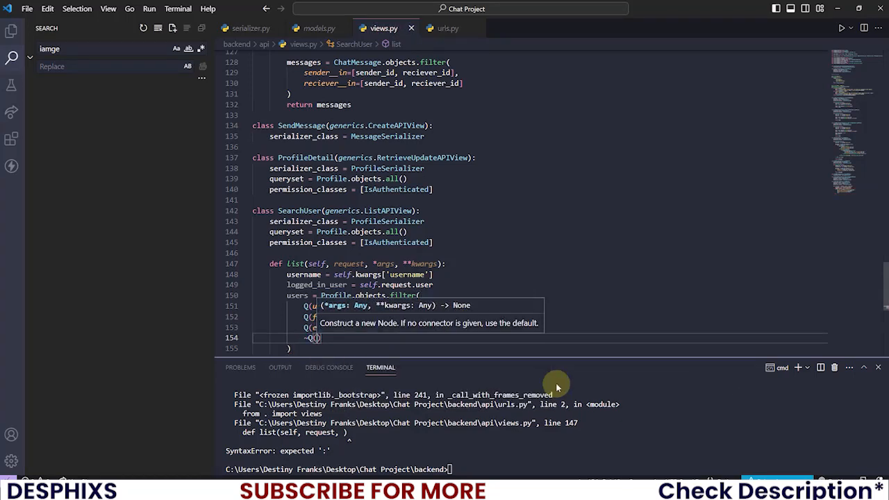
pyautogui.write('user')
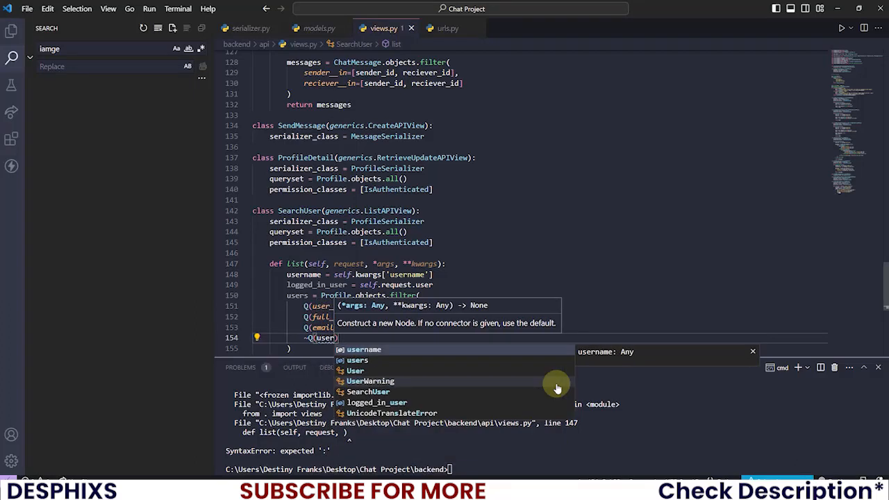
pyautogui.write('-log')
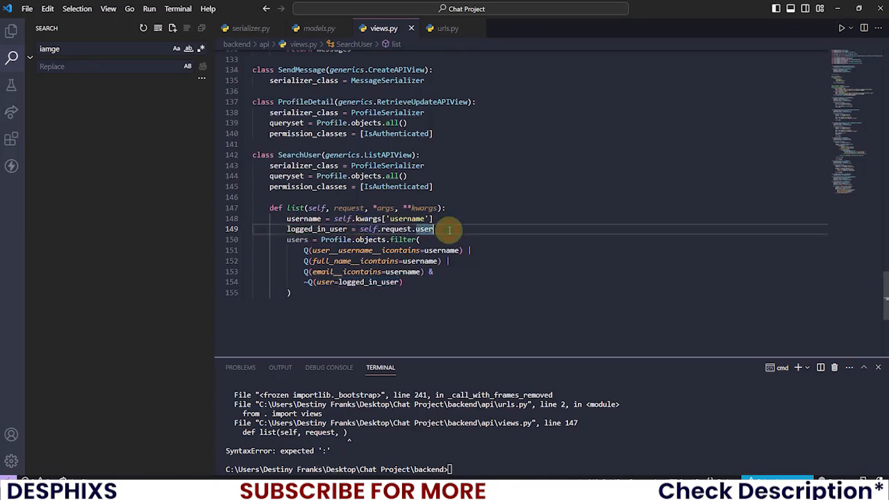
pyautogui.moveTo(279, 242)
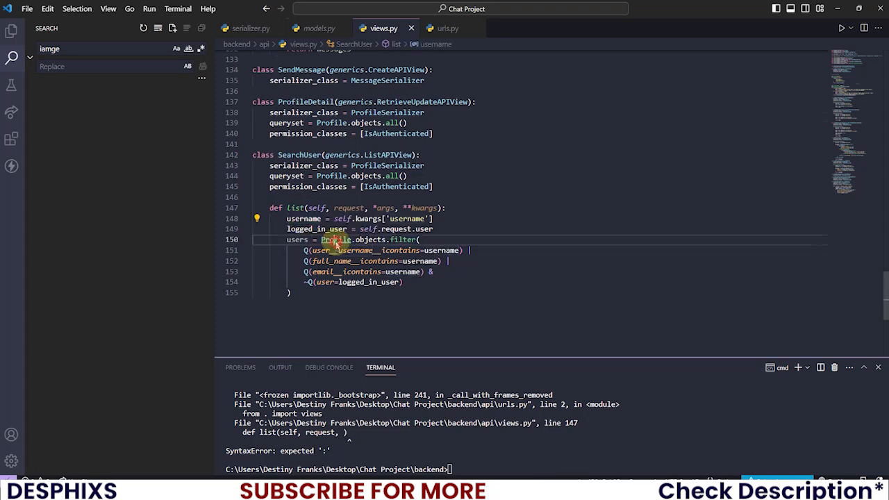
# Step: Show models.py beside views.py and check the User and Profile fields behind the lookups
pyautogui.click(318, 28)
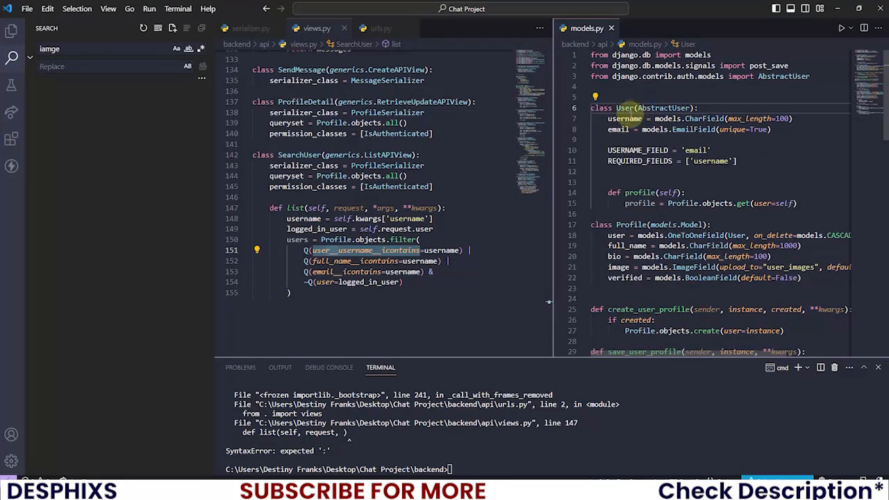
pyautogui.doubleClick(624, 120)
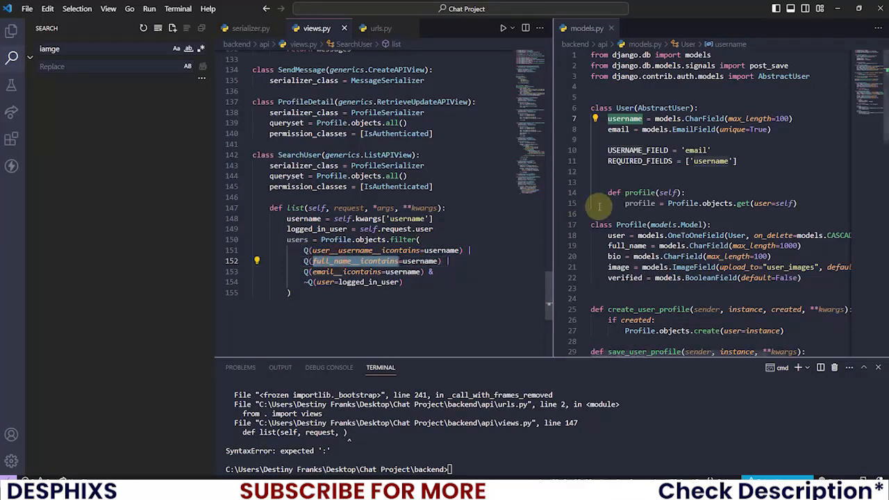
pyautogui.scroll(-3)
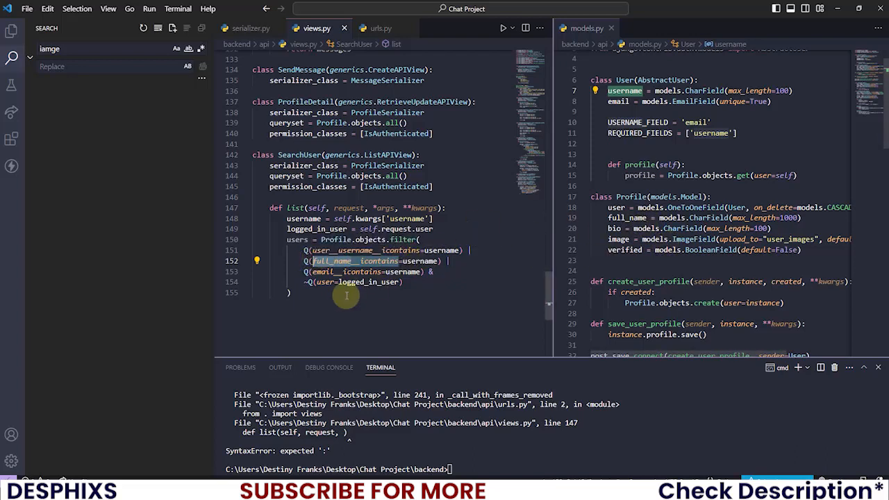
pyautogui.moveTo(386, 250)
pyautogui.write('if not us')
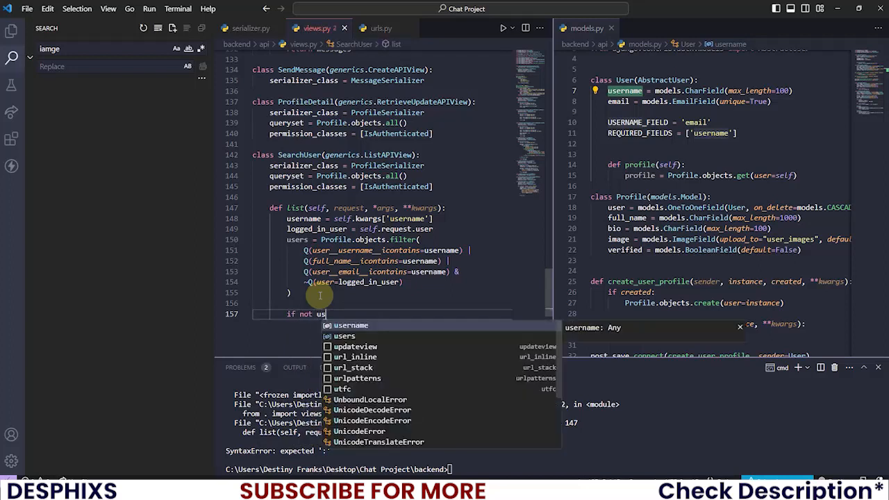
# Step: If not users.exists(), return Response 'No users founds' with status.HTTP_404_NOT_FOUND
pyautogui.write('ers.')
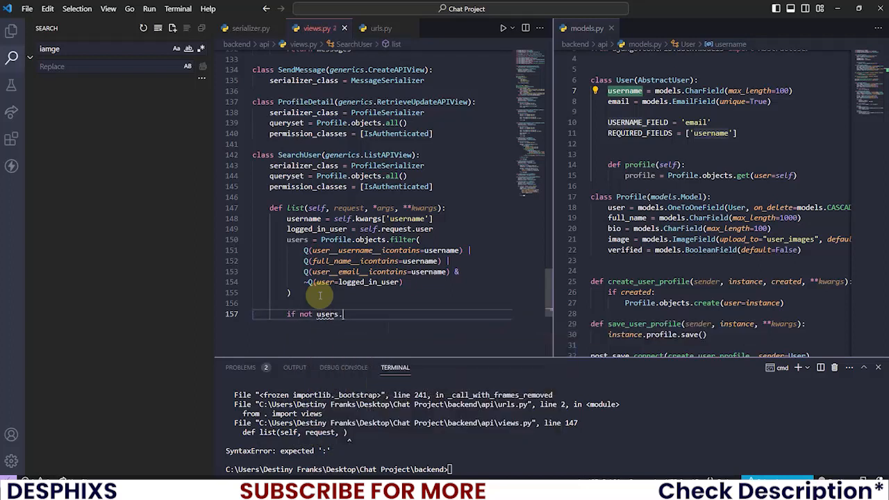
pyautogui.write('exists')
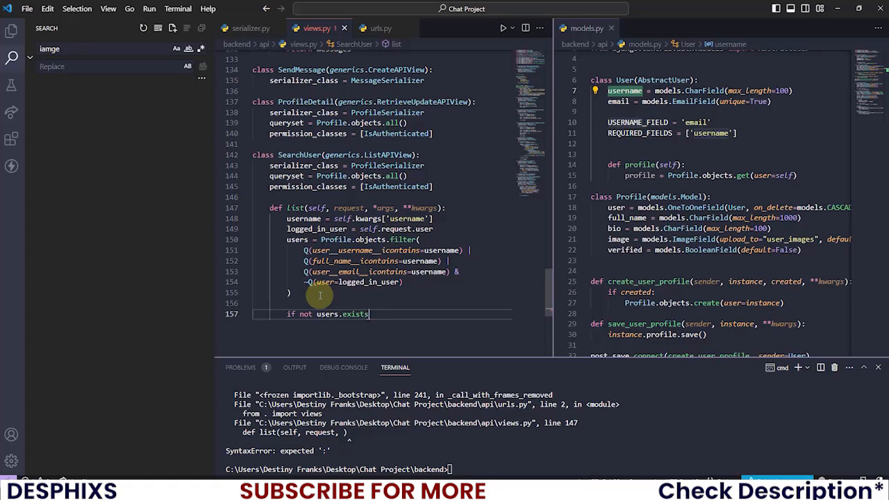
pyautogui.write('():')
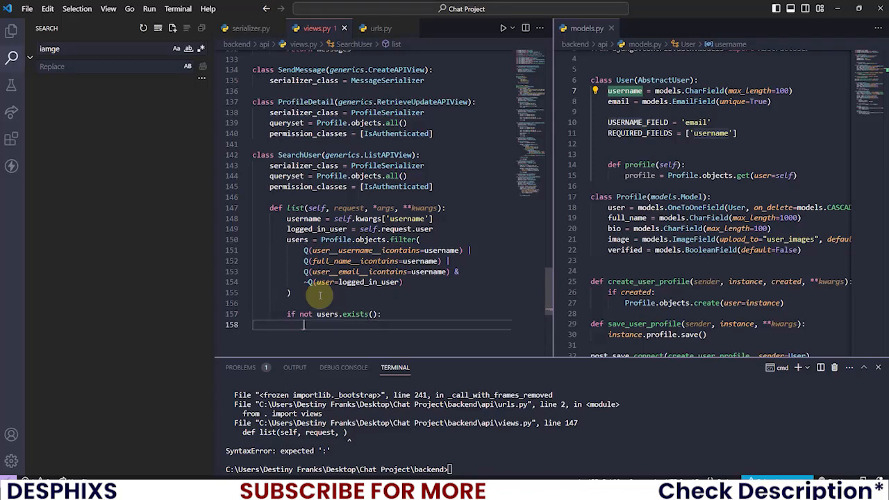
pyautogui.write('return')
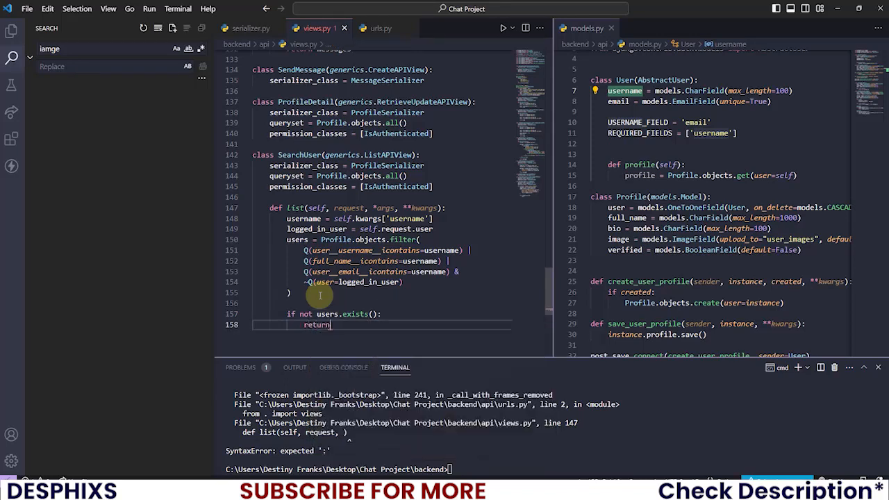
pyautogui.write('Response')
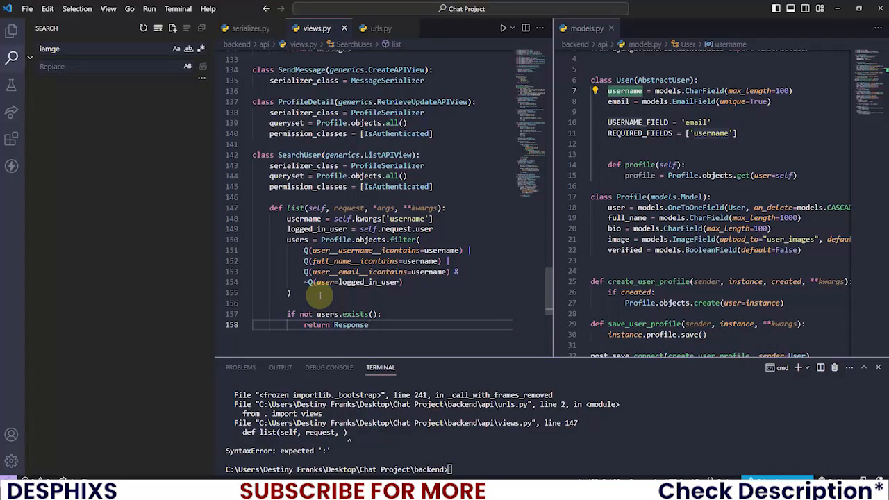
pyautogui.write('()')
pyautogui.write('{"detail":"')
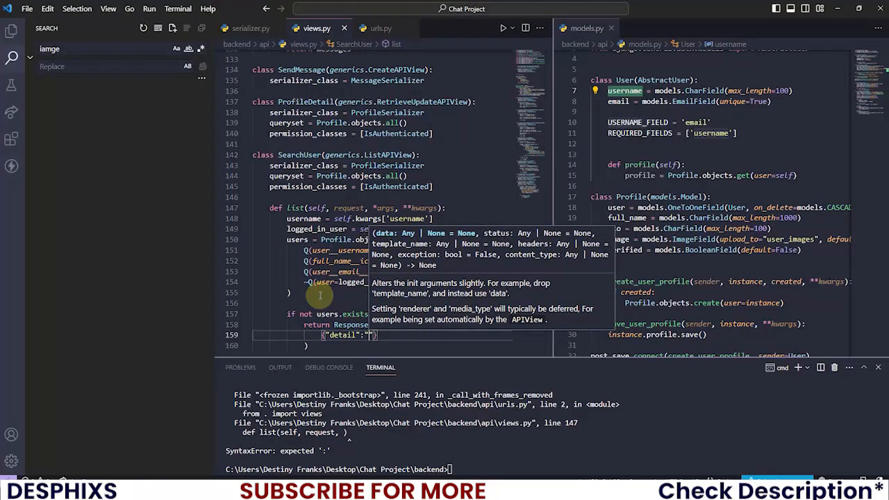
pyautogui.write('No users found')
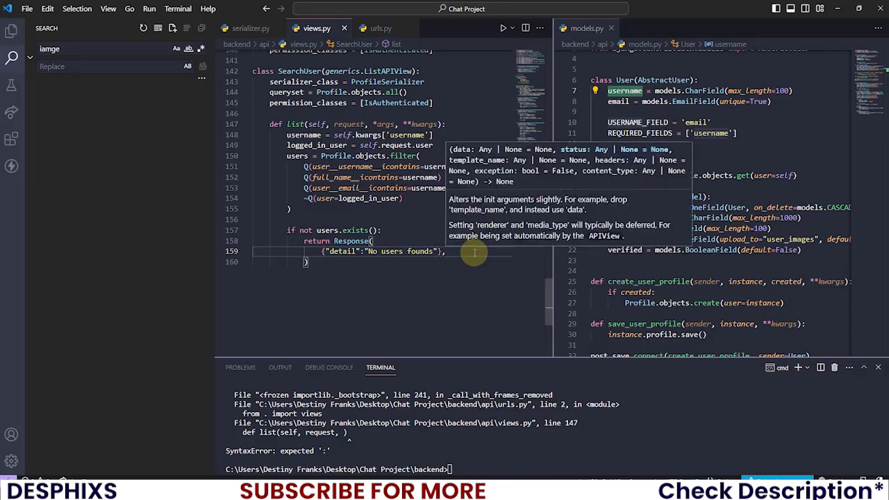
pyautogui.write('status=')
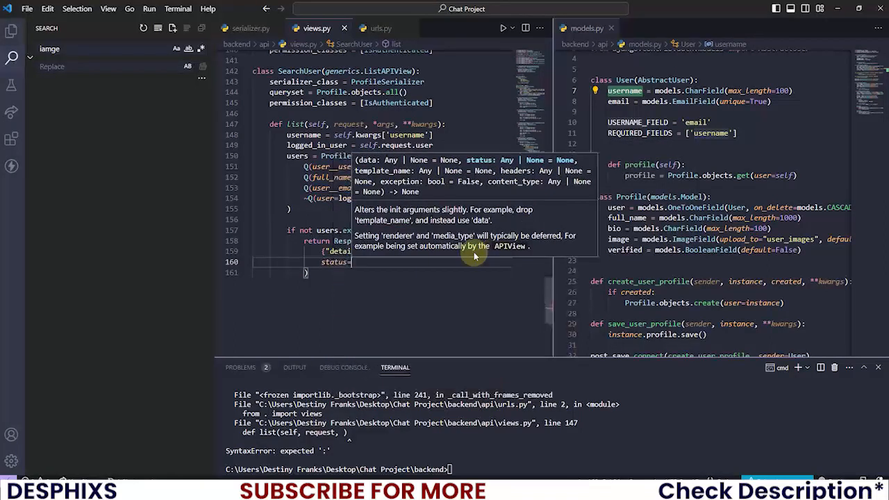
pyautogui.write('status.HTT')
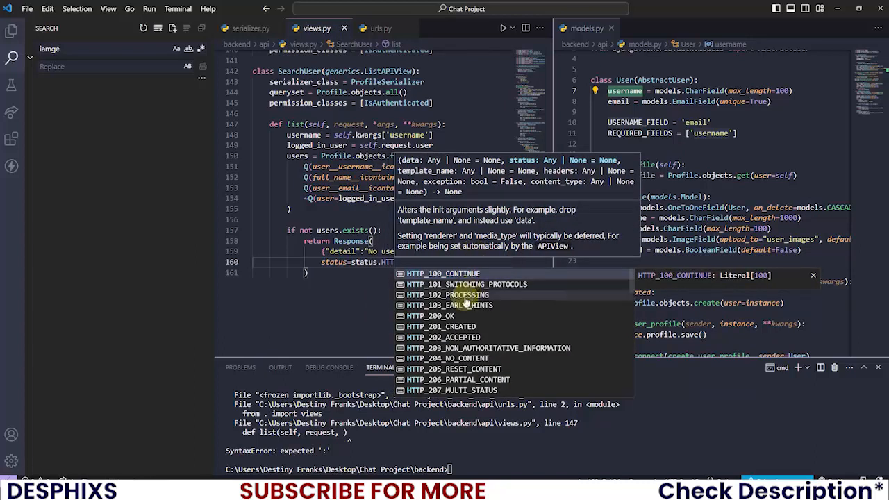
pyautogui.scroll(-3)
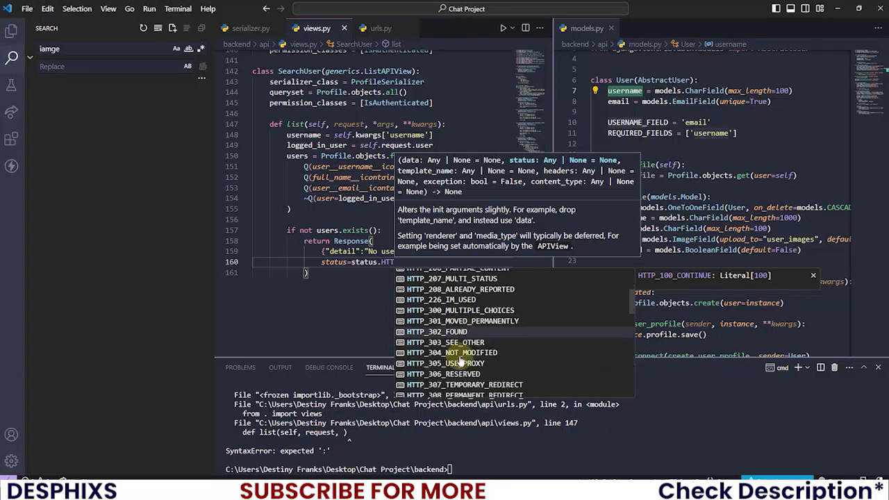
pyautogui.scroll(-3)
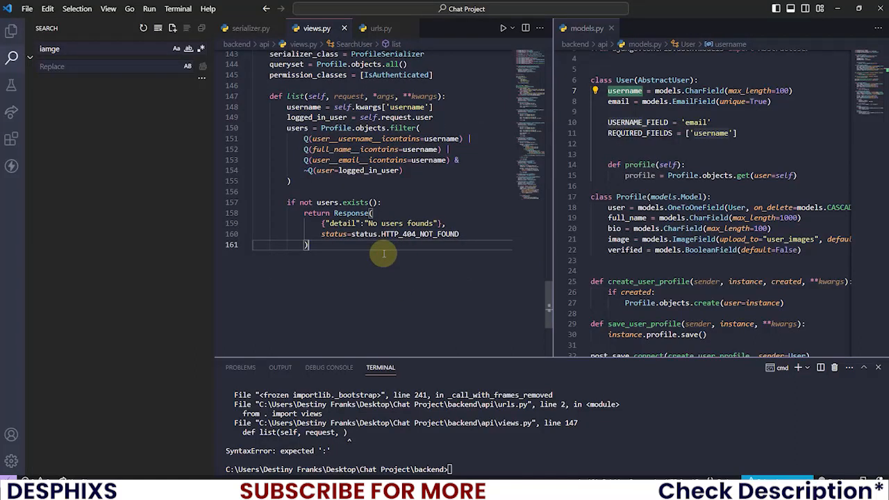
# Step: Set serializer = self.get_serializer(users, many=True) after the not-found block
pyautogui.press('Enter')
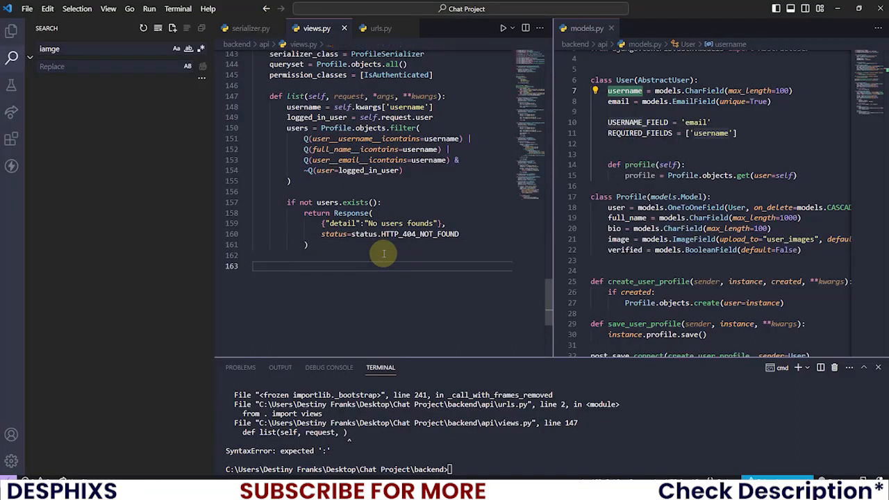
pyautogui.write('ser')
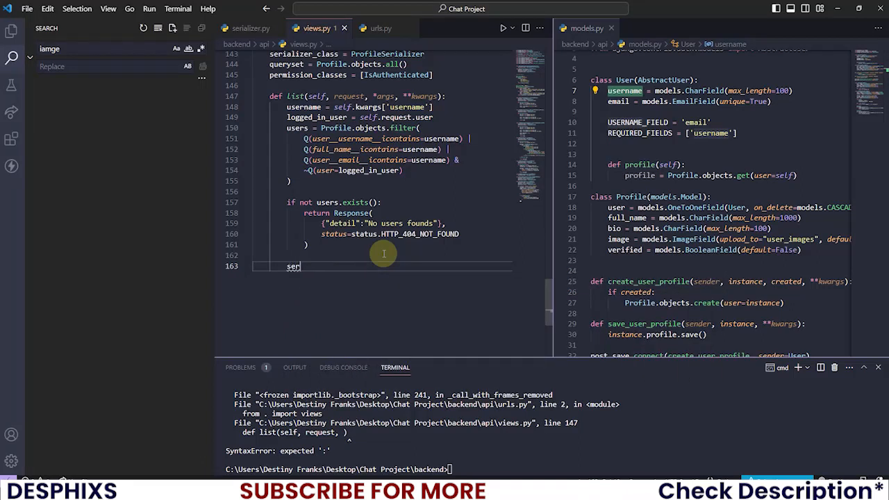
pyautogui.write('ial')
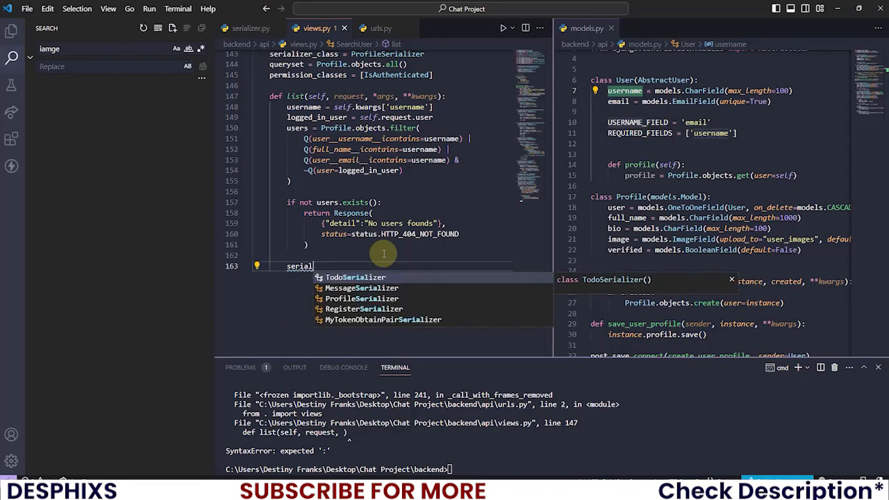
pyautogui.write('izer')
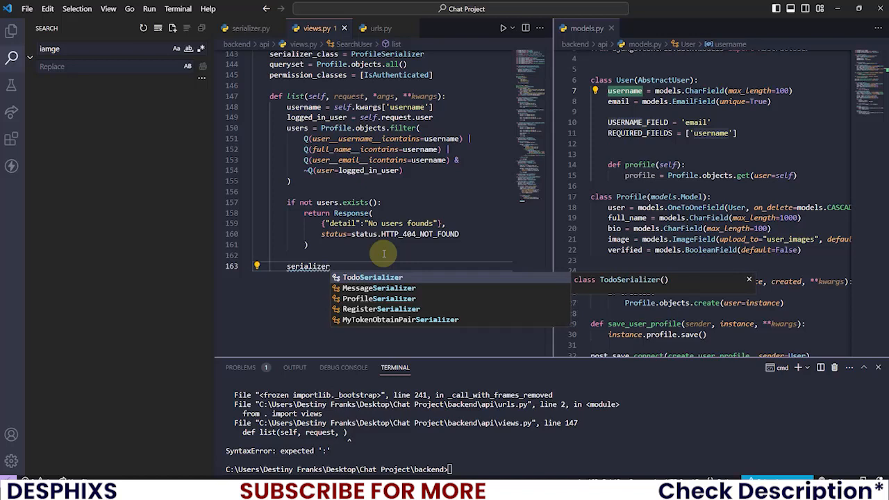
pyautogui.write('= self')
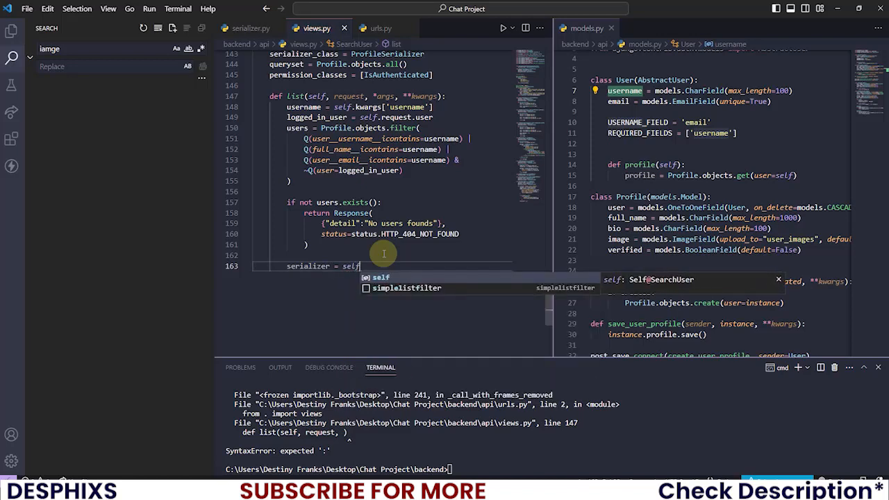
pyautogui.write('.ge')
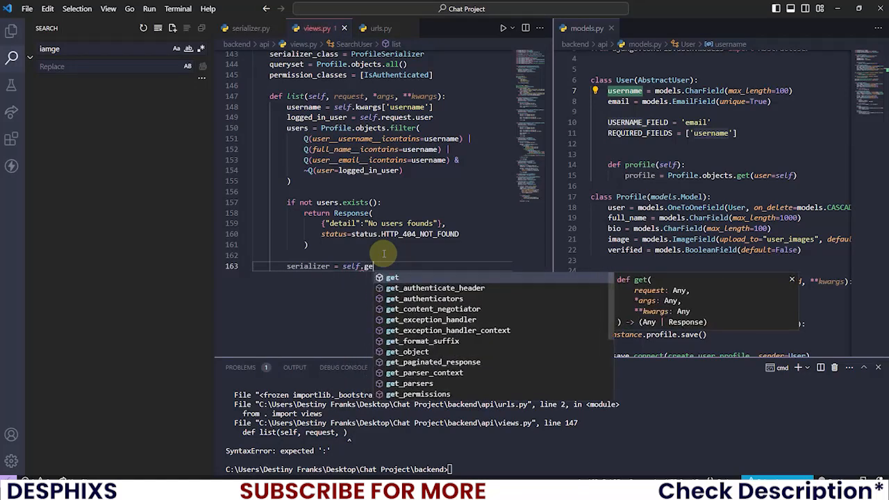
pyautogui.write('_serializer(user')
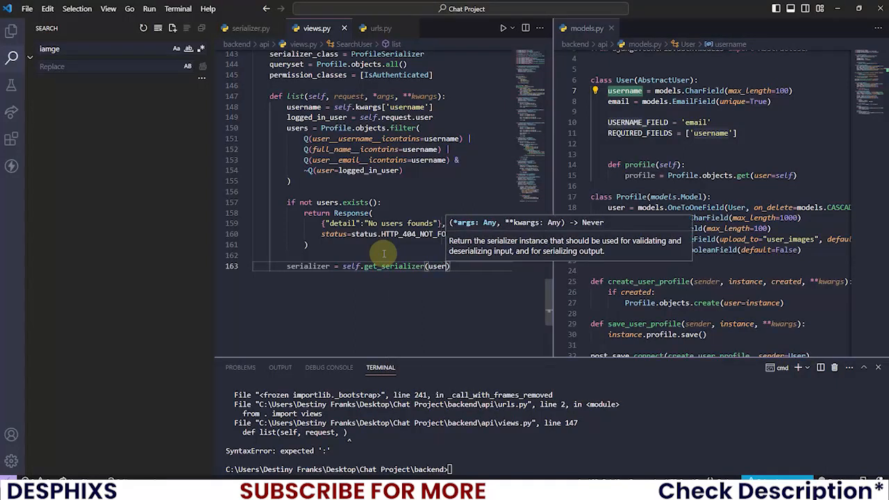
pyautogui.write(', many=True')
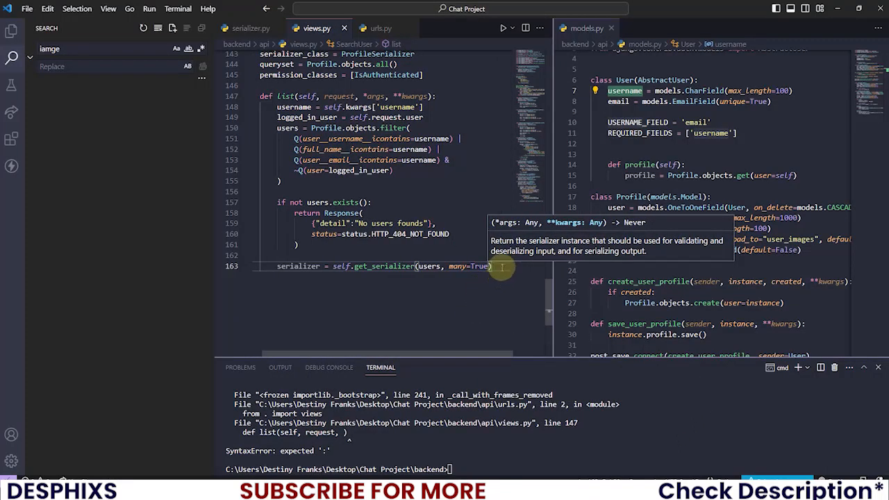
# Step: Return Response(serializer.data) in an else branch to finish the list method
pyautogui.write('return Response(')
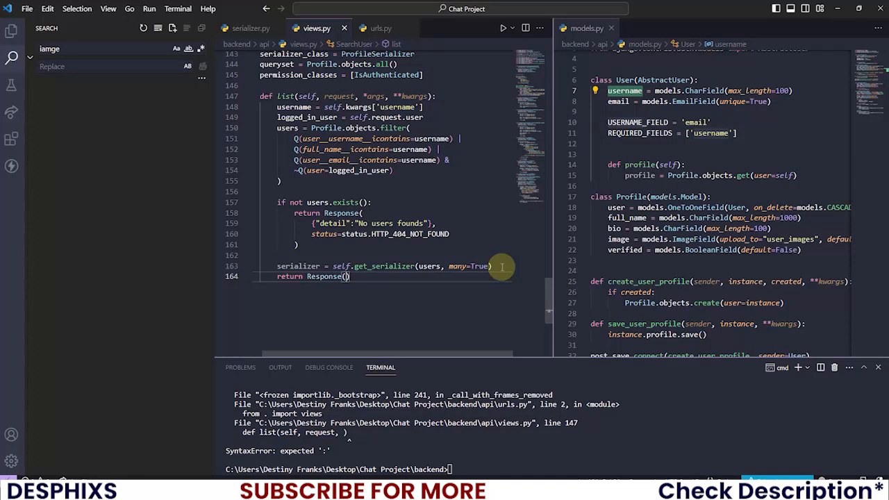
pyautogui.write('serializer')
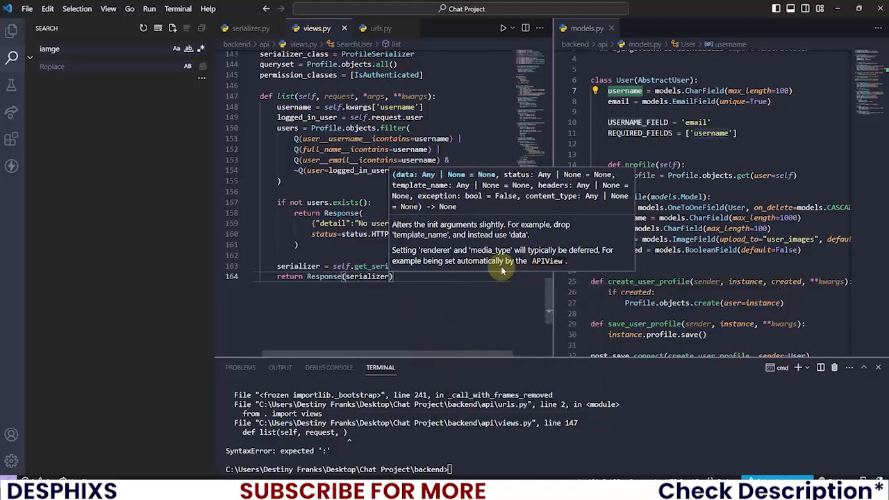
pyautogui.write('.data')
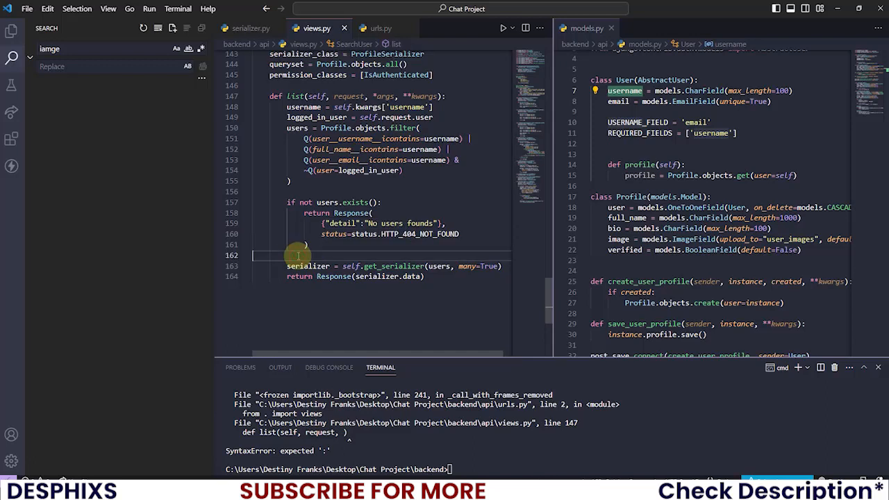
pyautogui.write('else:')
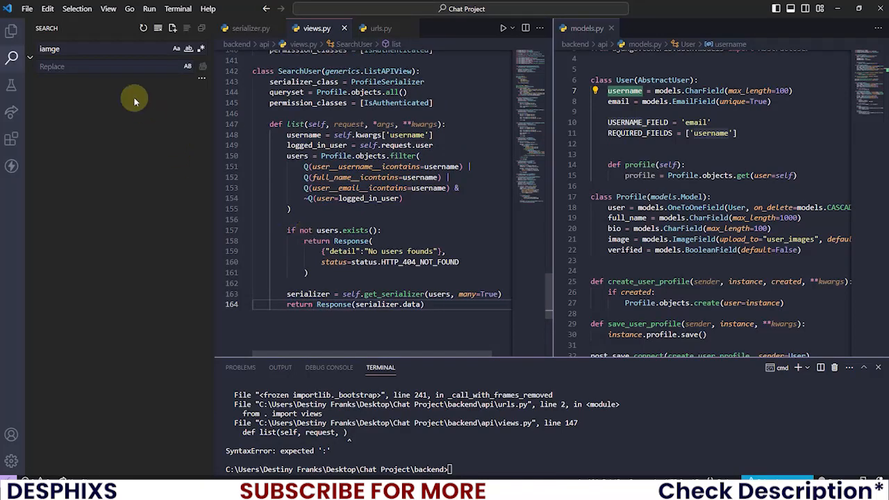
# Step: Route search/<username>/ to views.SearchUser.as_view() in urls.py and run python manage.py runserver
pyautogui.click(380, 28)
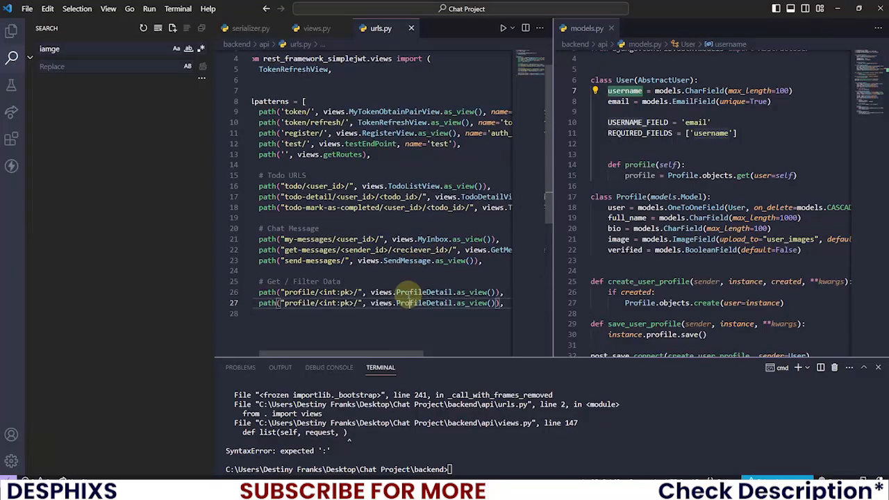
pyautogui.moveTo(423, 292)
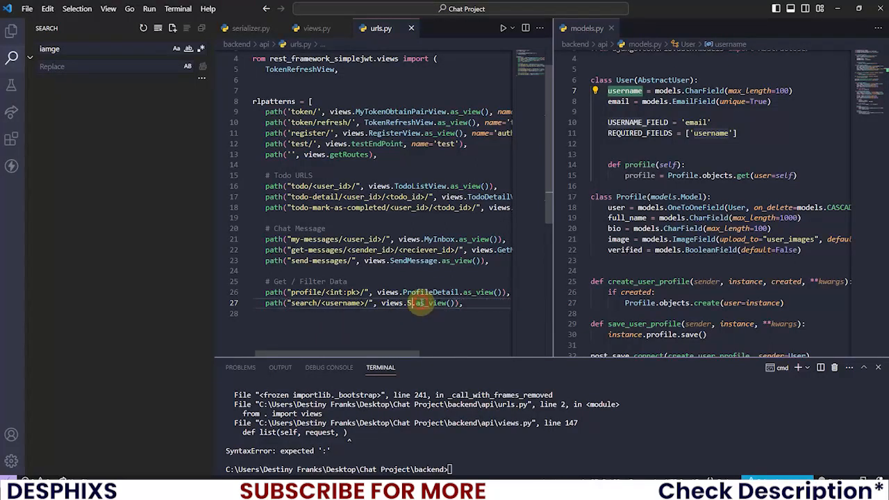
pyautogui.write('earchUser')
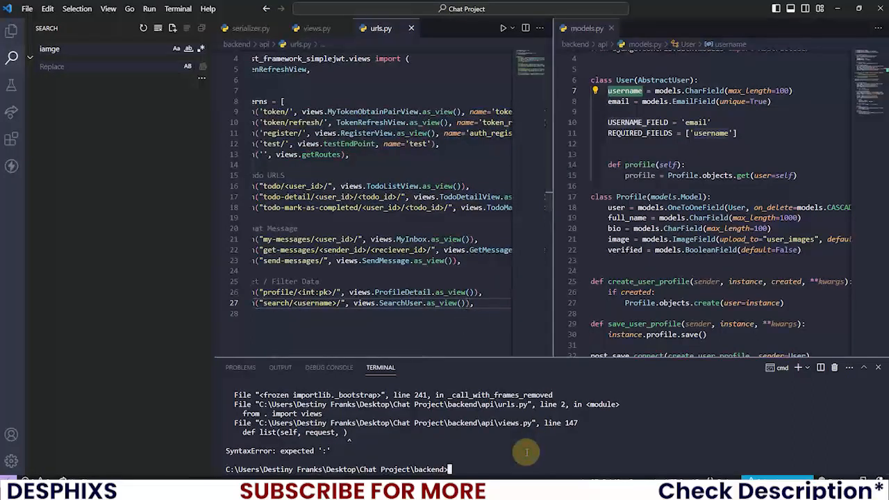
pyautogui.write('python manage.py runserver')
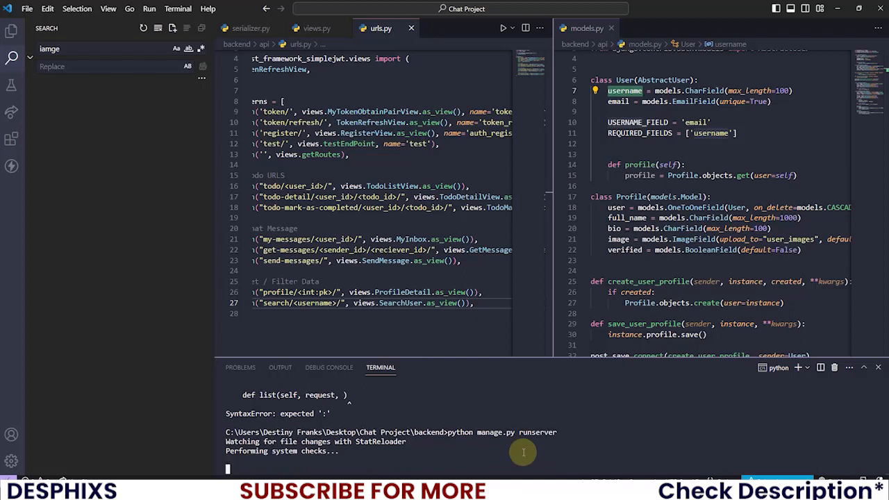
pyautogui.press('alt+tab')
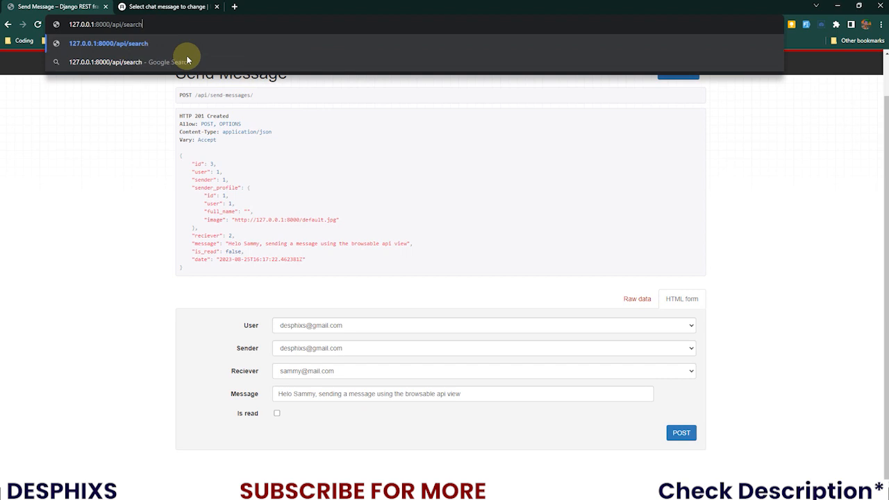
# Step: Request 127.0.0.1:8000/api/search/ with test username rwerwet in Chrome
pyautogui.write('rwerwet')
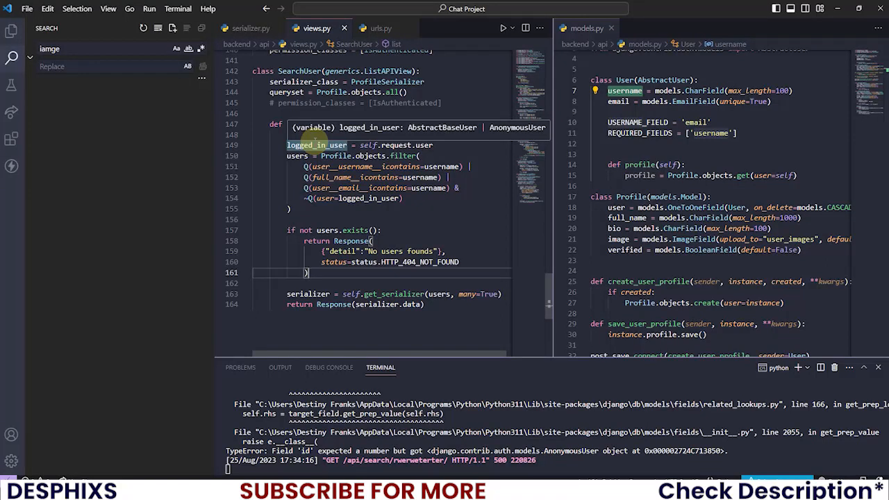
pyautogui.moveTo(402, 211)
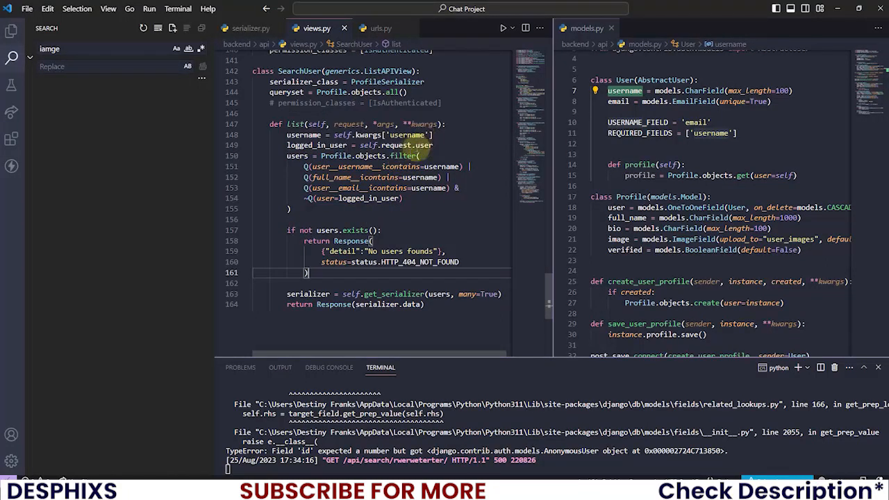
pyautogui.moveTo(368, 134)
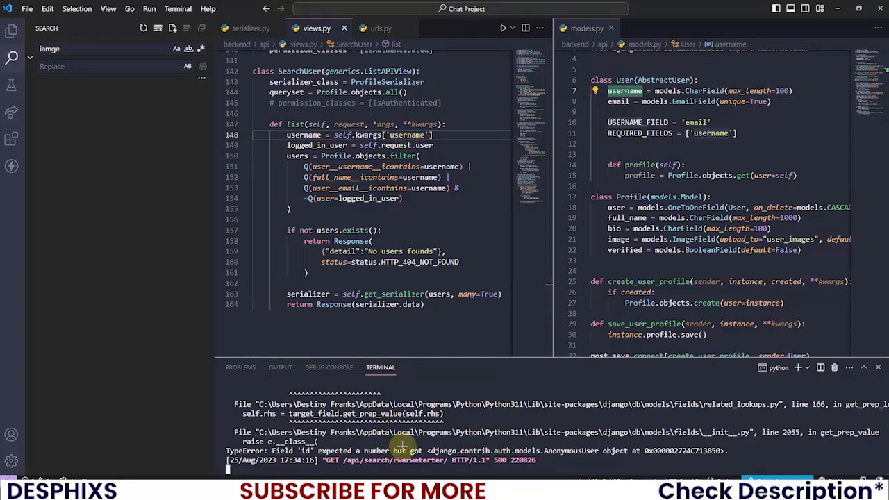
# Step: Comment out permission_classes = [IsAuthenticated] in SearchUser after the AnonymousUser TypeError
pyautogui.click(56, 5)
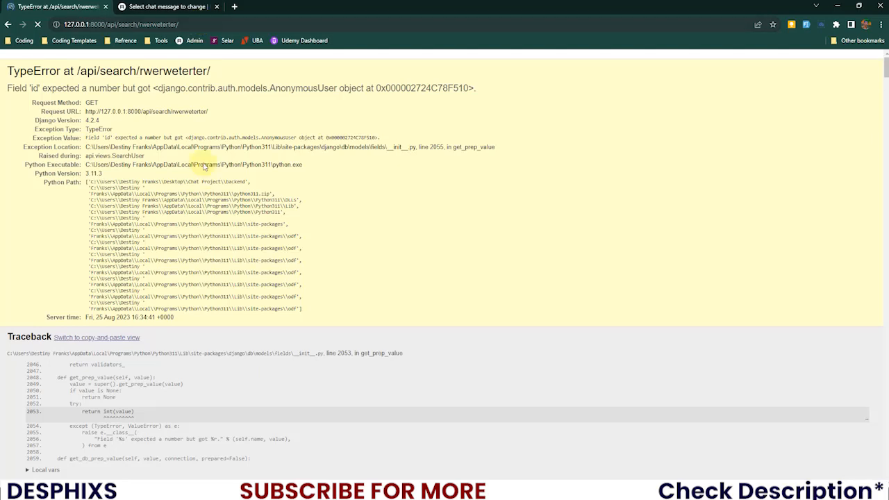
pyautogui.scroll(-3)
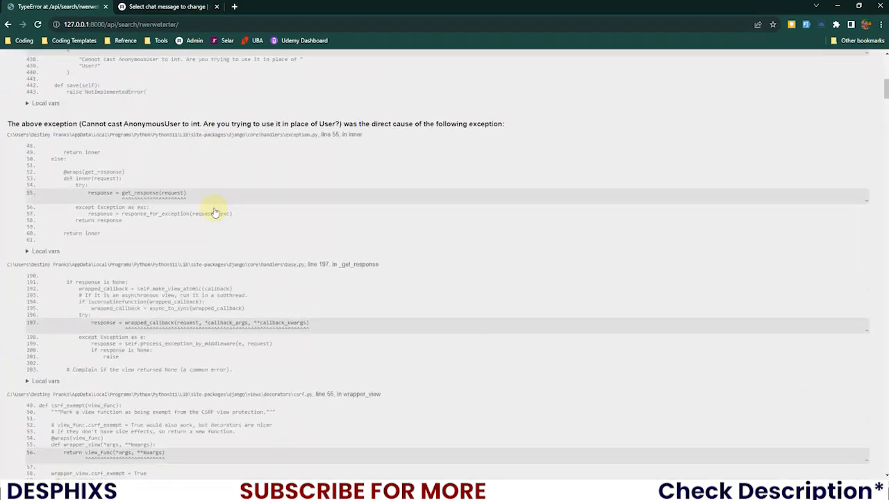
pyautogui.scroll(-3)
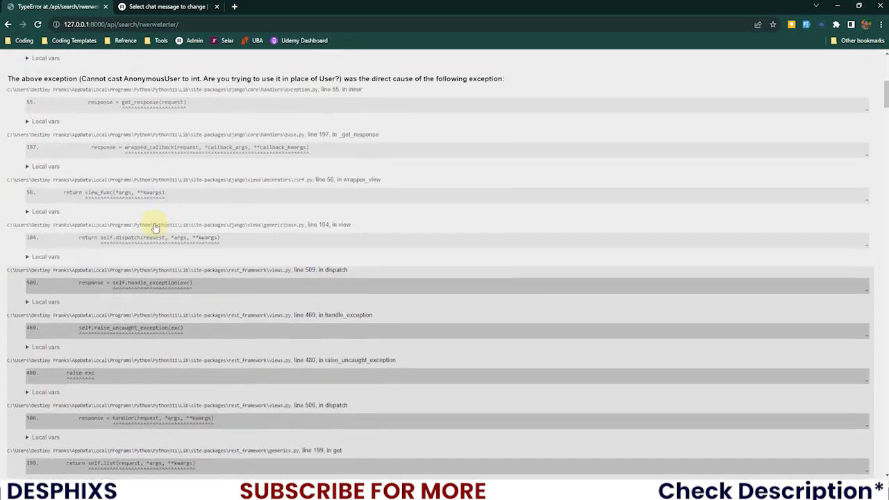
pyautogui.scroll(-3)
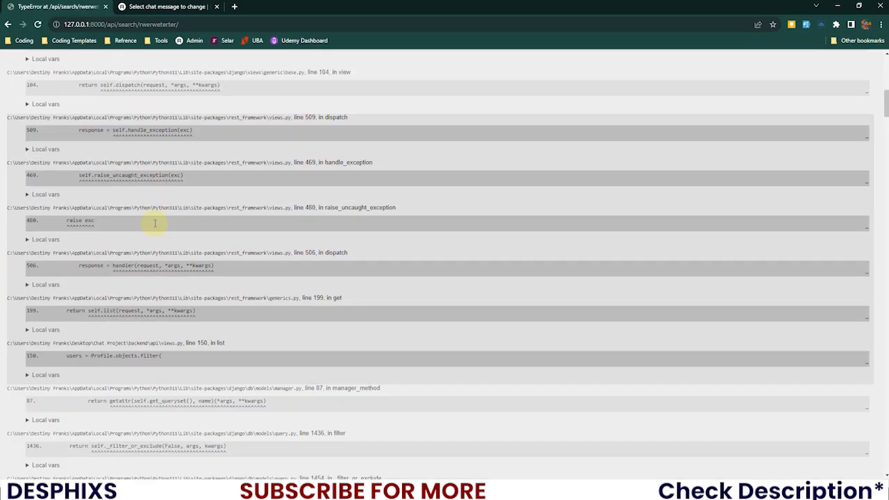
pyautogui.scroll(-3)
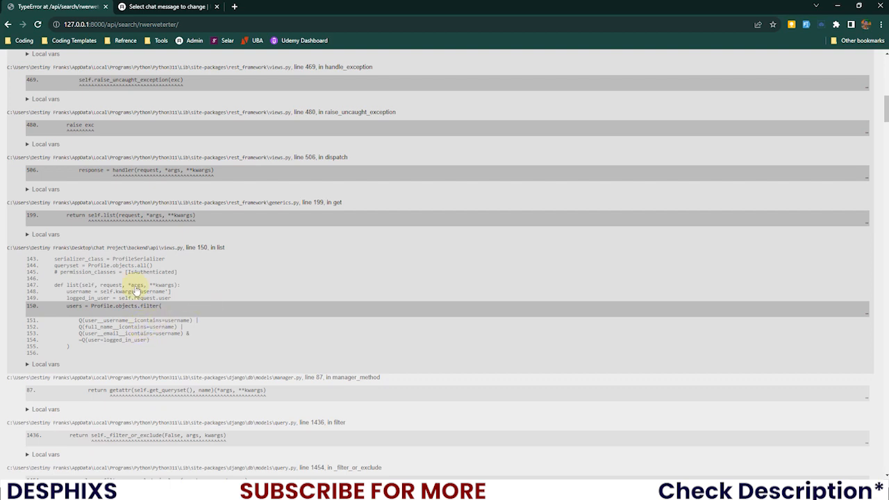
pyautogui.moveTo(161, 272)
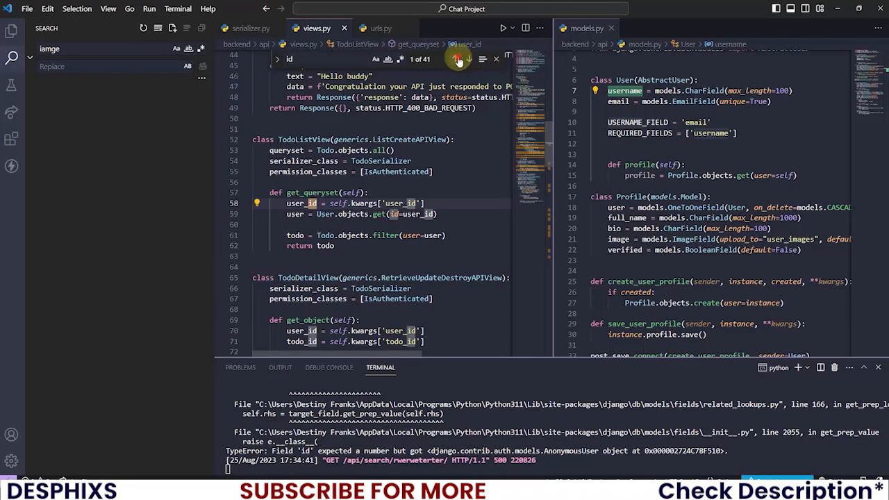
pyautogui.click(457, 58)
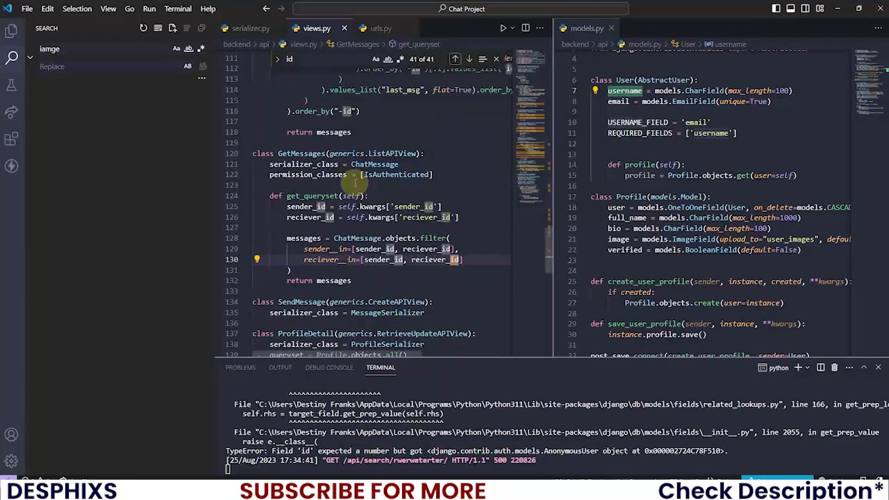
pyautogui.scroll(-3)
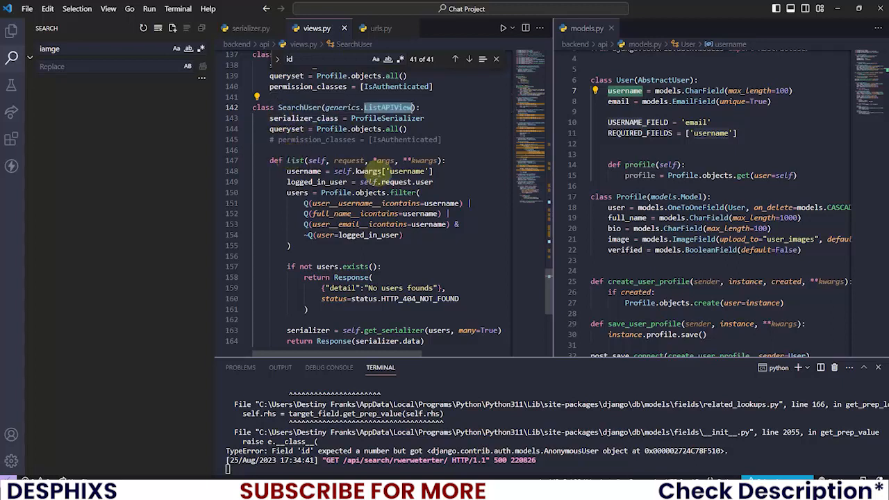
pyautogui.moveTo(375, 171)
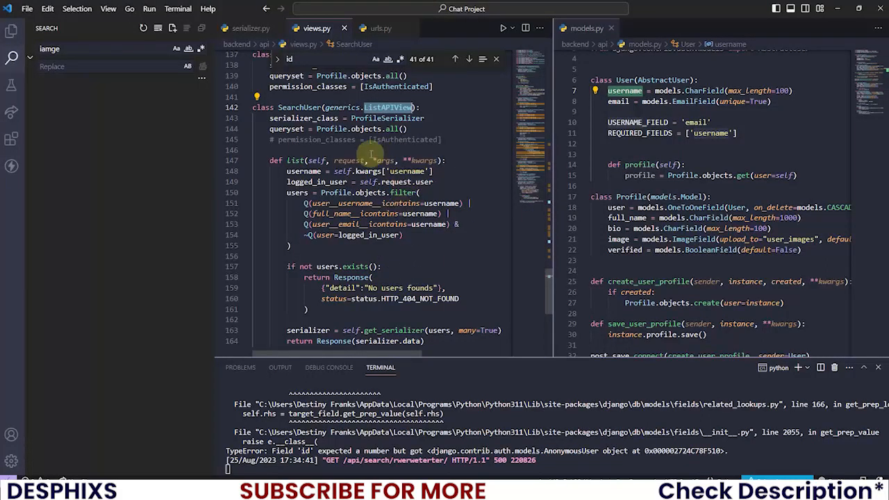
pyautogui.moveTo(348, 160)
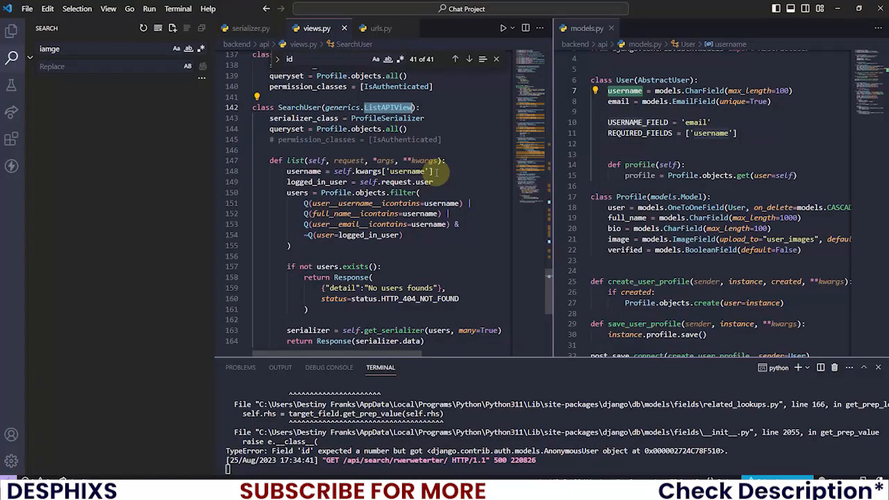
pyautogui.click(380, 28)
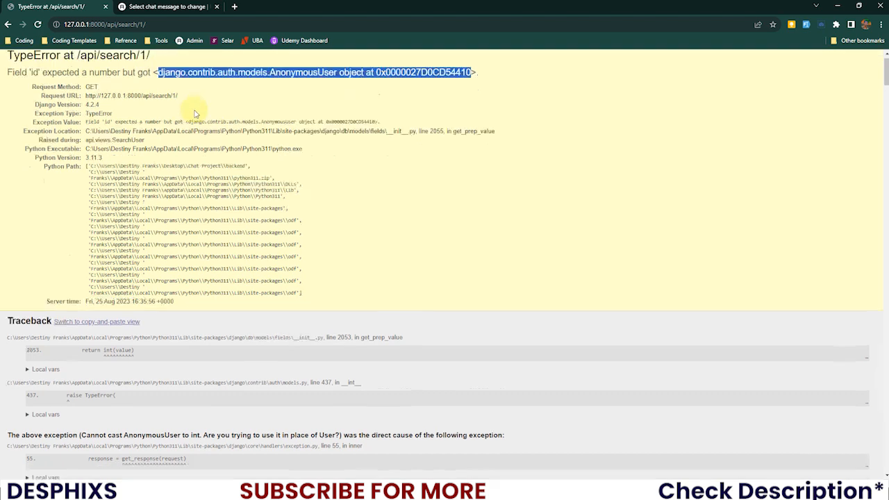
# Step: Review the traceback for /api/search/1/ and select the 'expected a number but got AnonymousUser' message
pyautogui.scroll(-3)
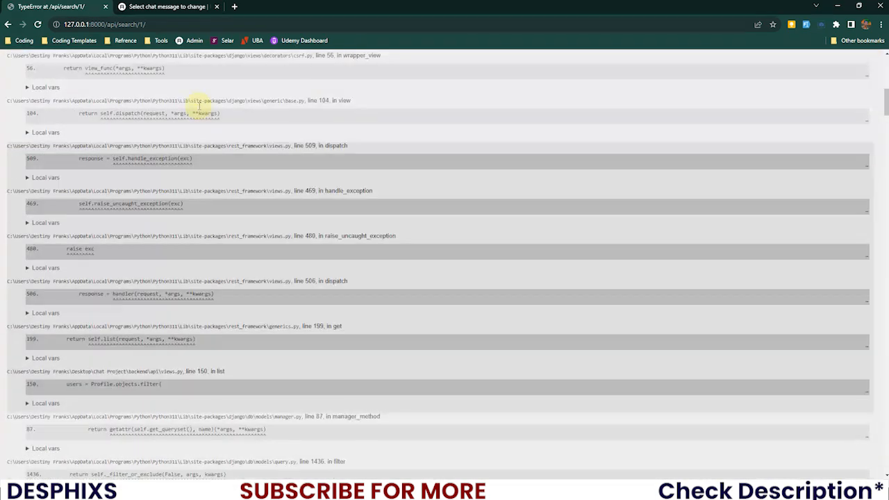
pyautogui.scroll(3)
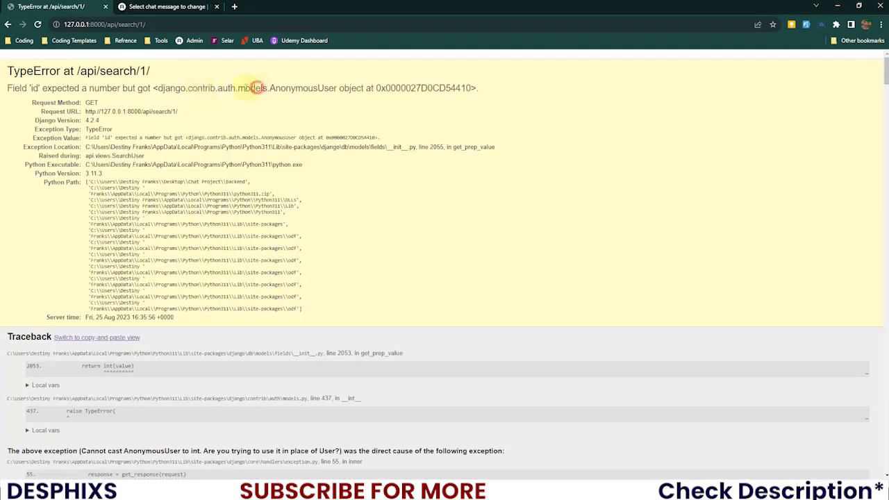
pyautogui.moveTo(160, 89); pyautogui.dragTo(475, 89)
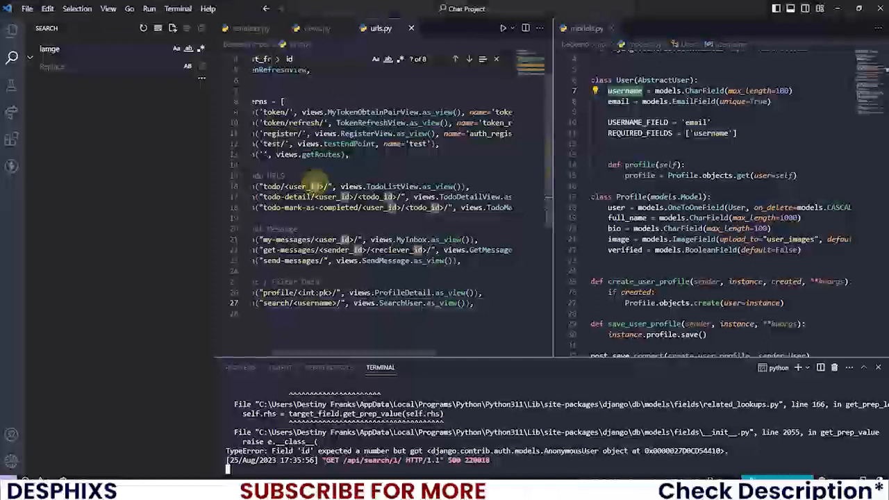
pyautogui.click(316, 27)
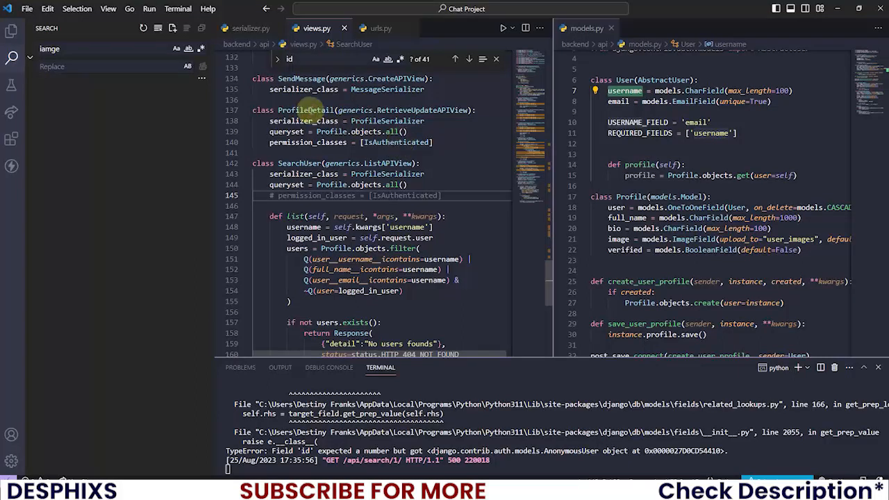
pyautogui.doubleClick(305, 109)
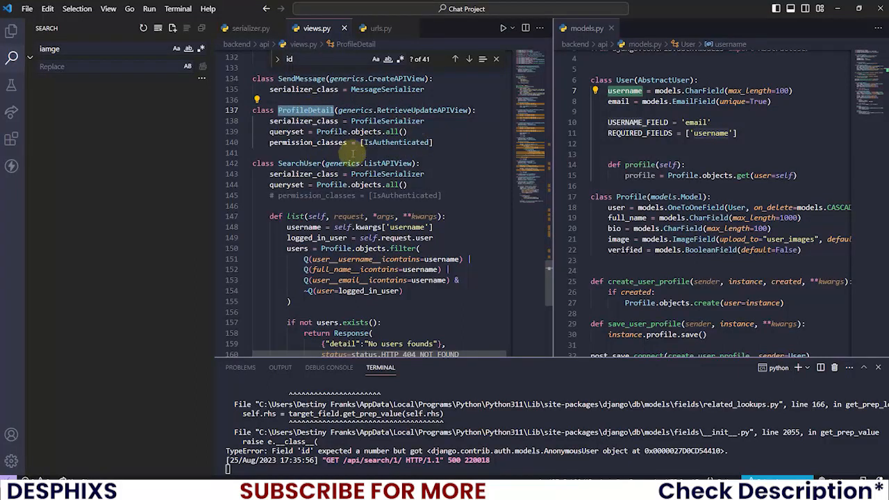
pyautogui.scroll(-3)
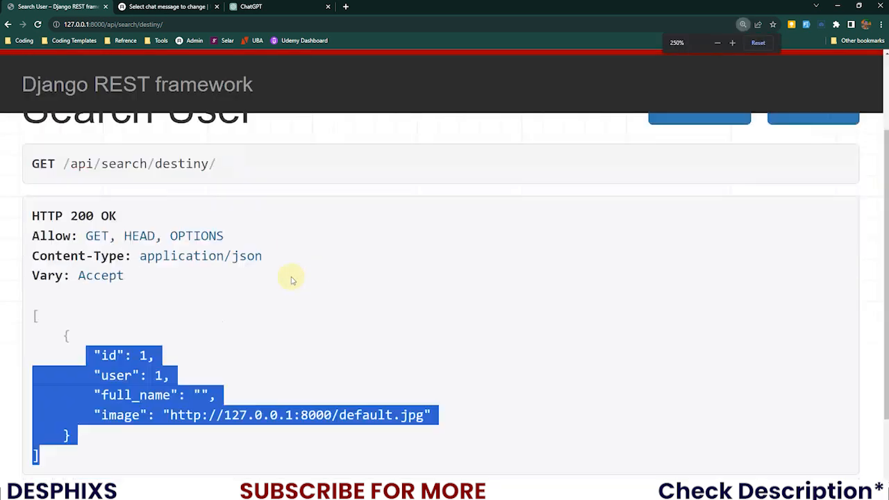
# Step: Inspect the destiny profile JSON response, then start editing the username in the address bar
pyautogui.scroll(-3)
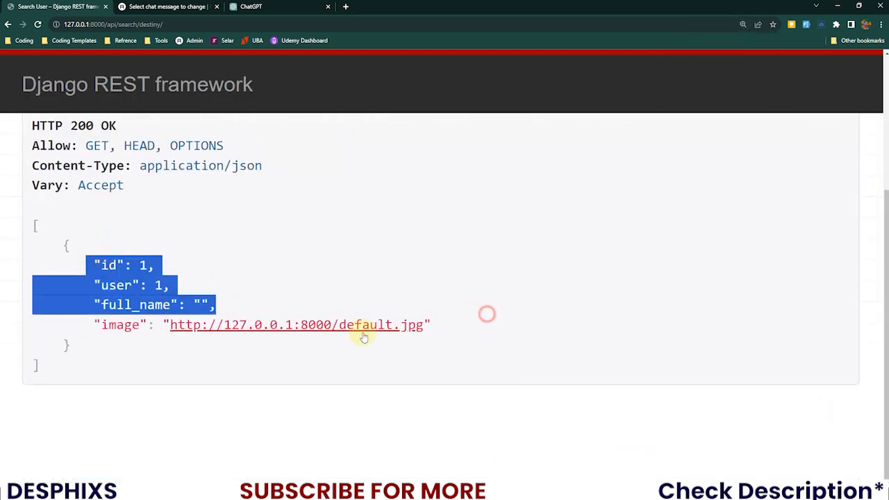
pyautogui.click(297, 325)
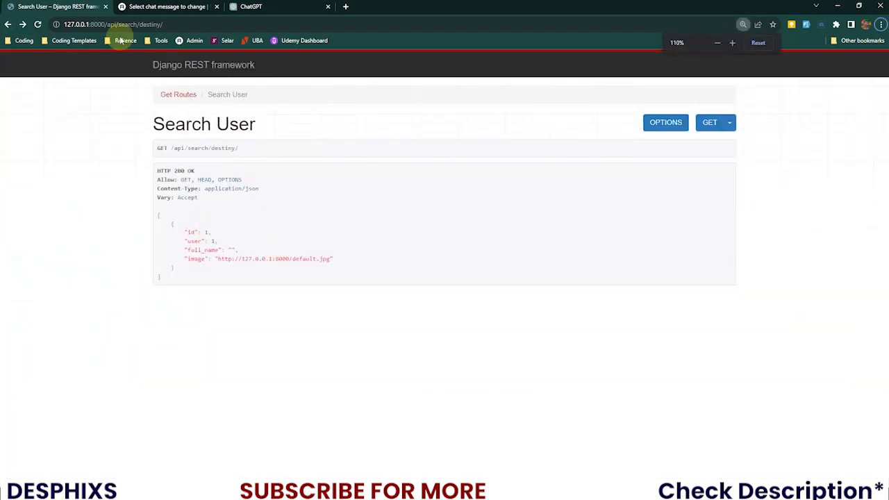
pyautogui.click(111, 24)
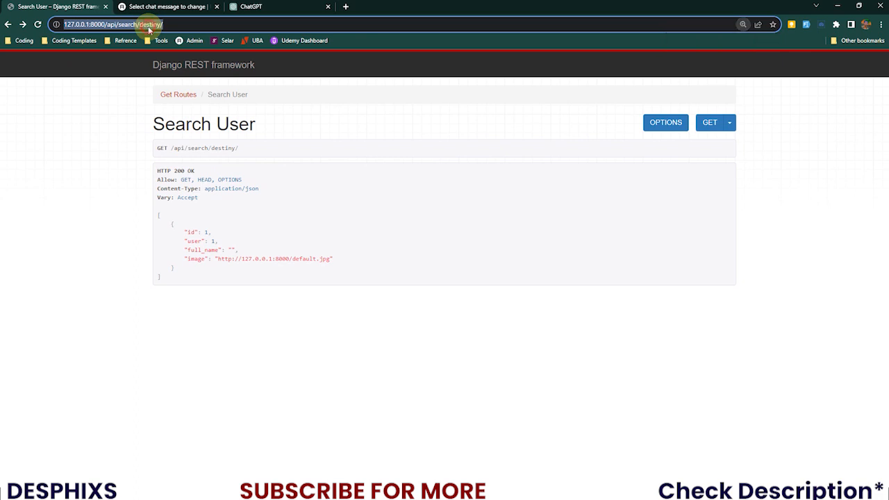
pyautogui.click(239, 258)
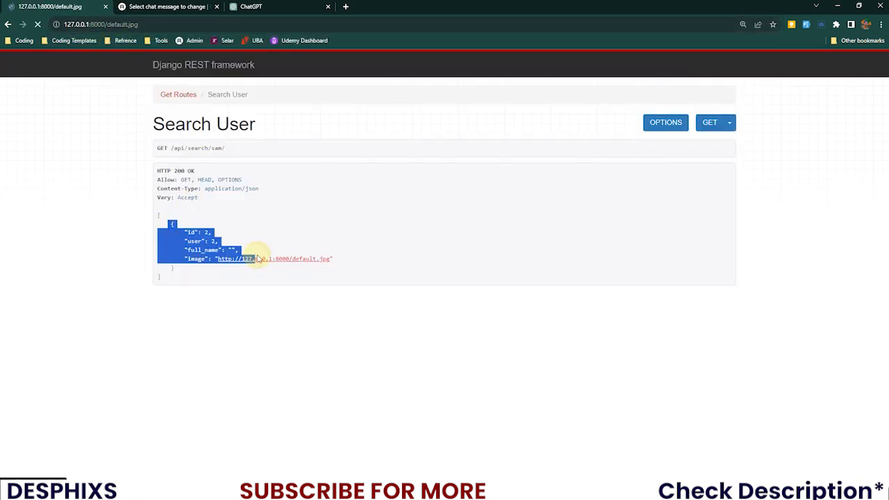
# Step: Follow the iam profile's default.jpg image link to a 404 page and go back to the results
pyautogui.click(237, 259)
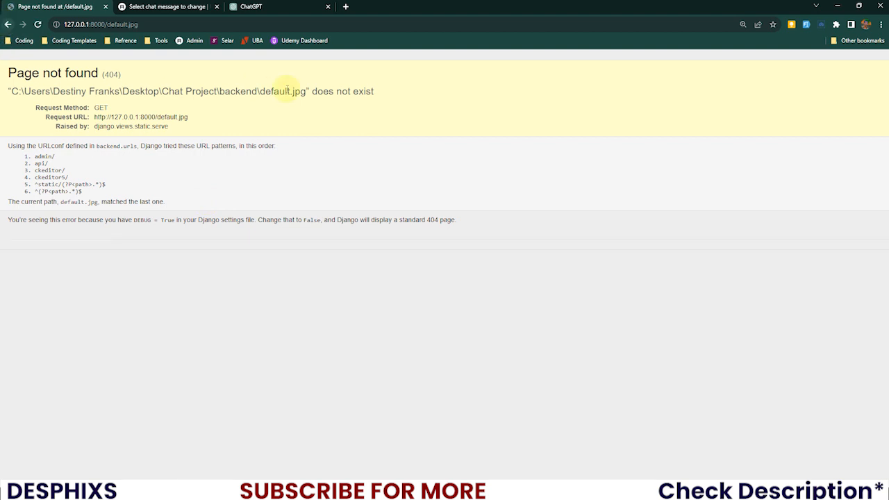
pyautogui.click(8, 25)
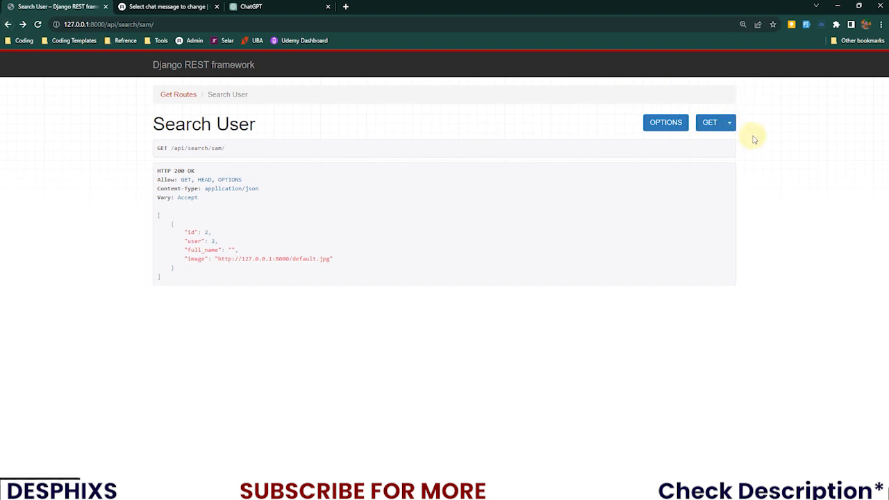
pyautogui.moveTo(750, 140)
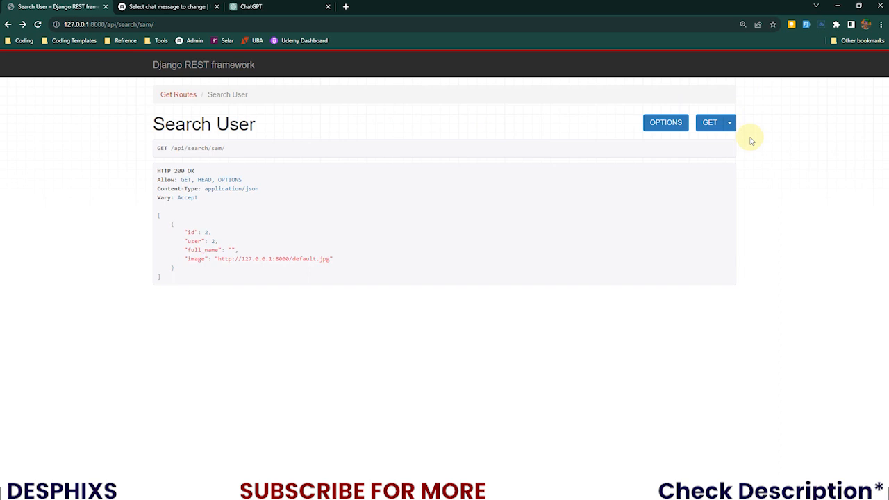
pyautogui.moveTo(755, 153)
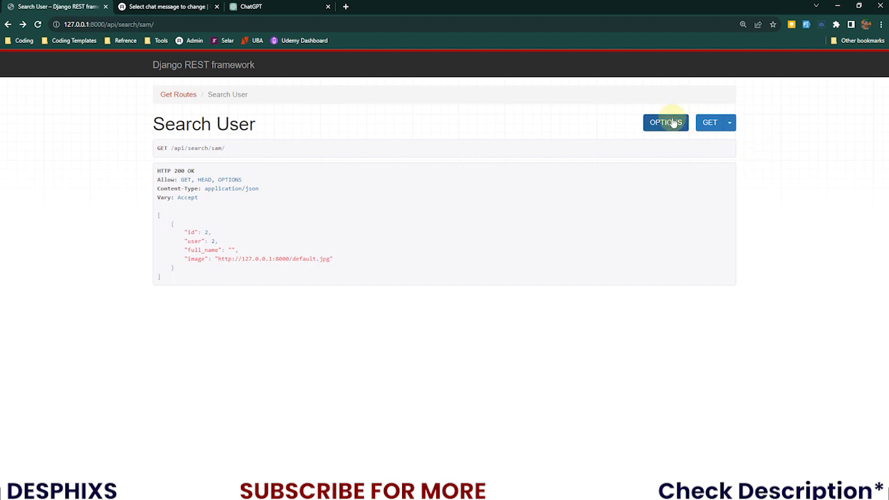
pyautogui.moveTo(664, 122)
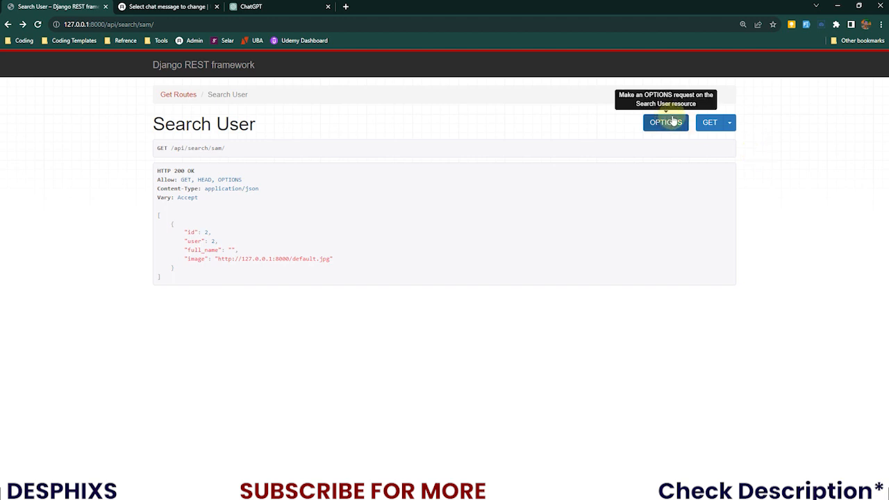